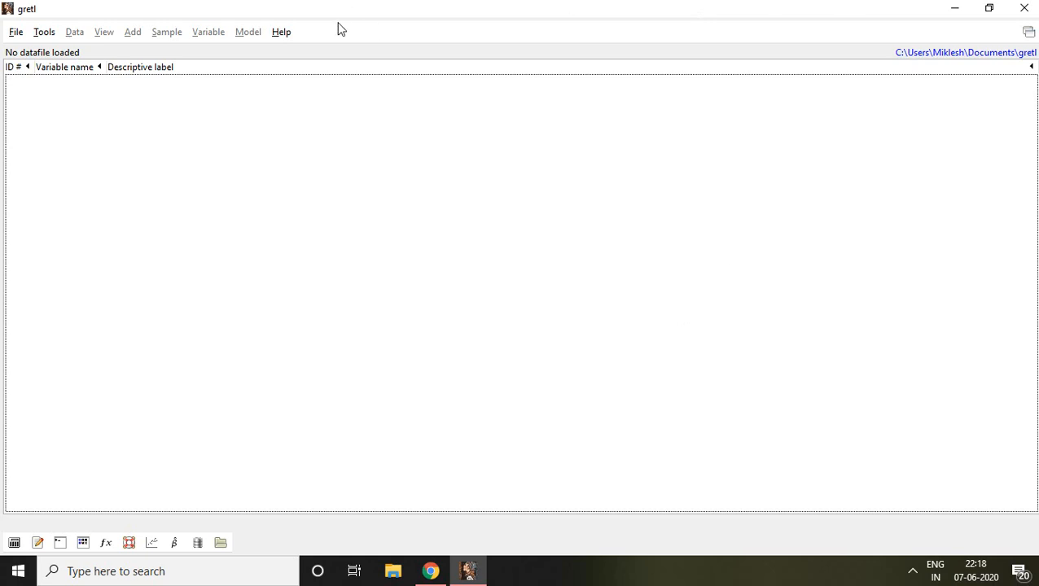
# Show the File menu with its data-opening commands.
pyautogui.click(15, 31)
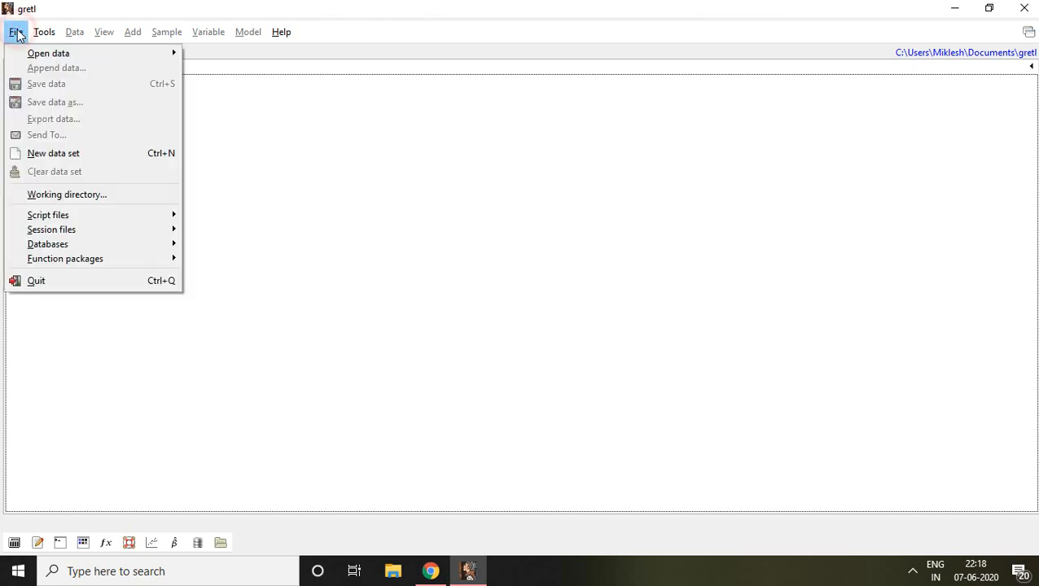
pyautogui.moveTo(49, 52)
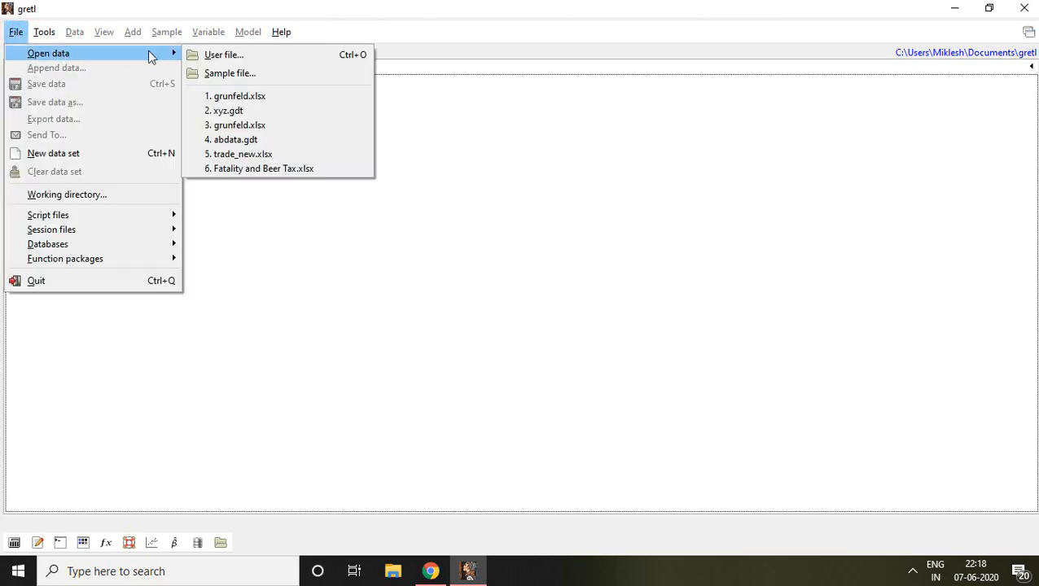
pyautogui.moveTo(232, 55)
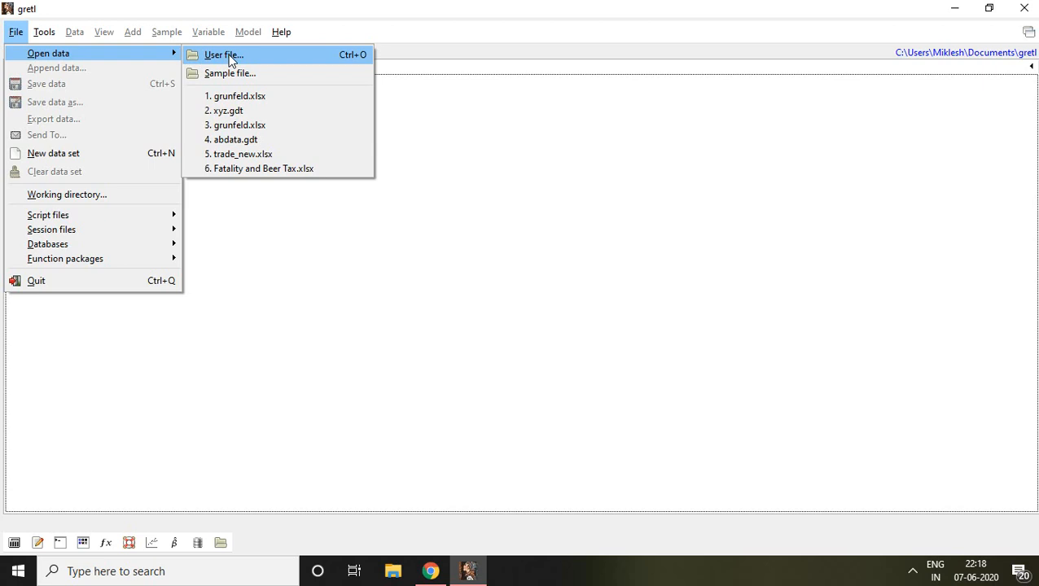
pyautogui.moveTo(248, 61)
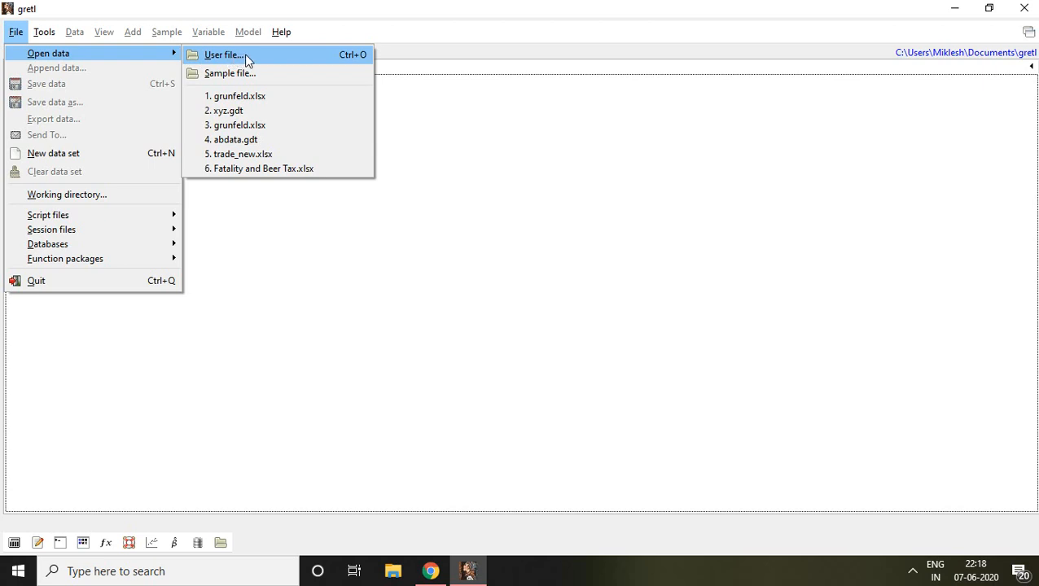
# Browse to the Desktop, filter to Excel (*.xlsx) files, and select grunfeld.xlsx.
pyautogui.click(223, 55)
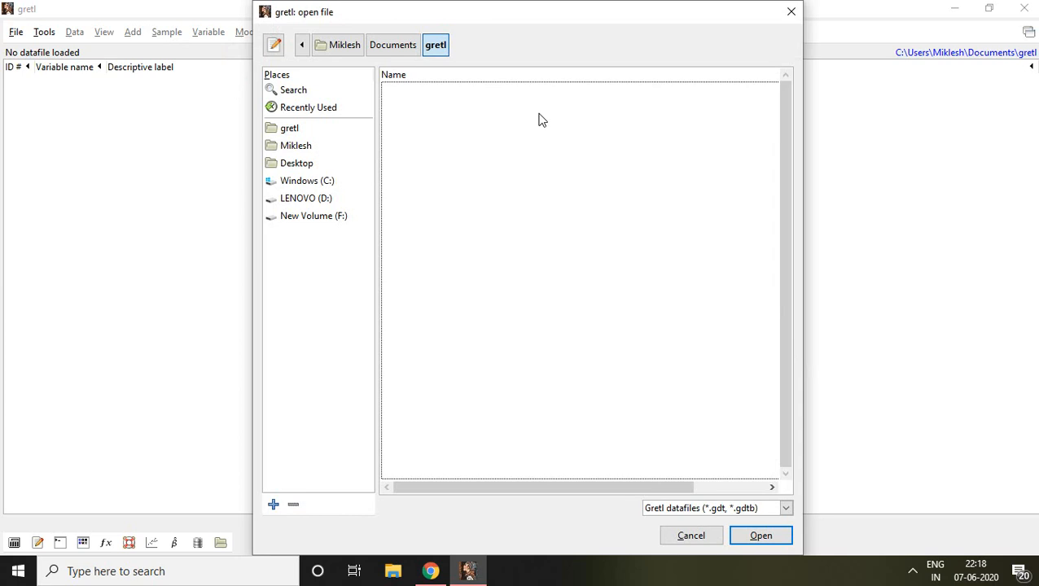
pyautogui.moveTo(446, 196)
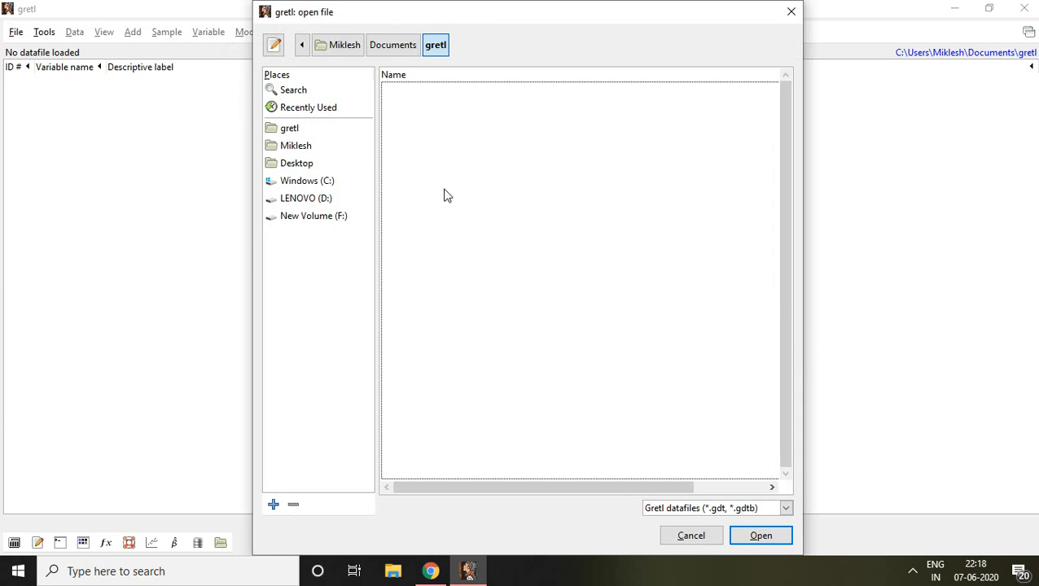
pyautogui.moveTo(297, 163)
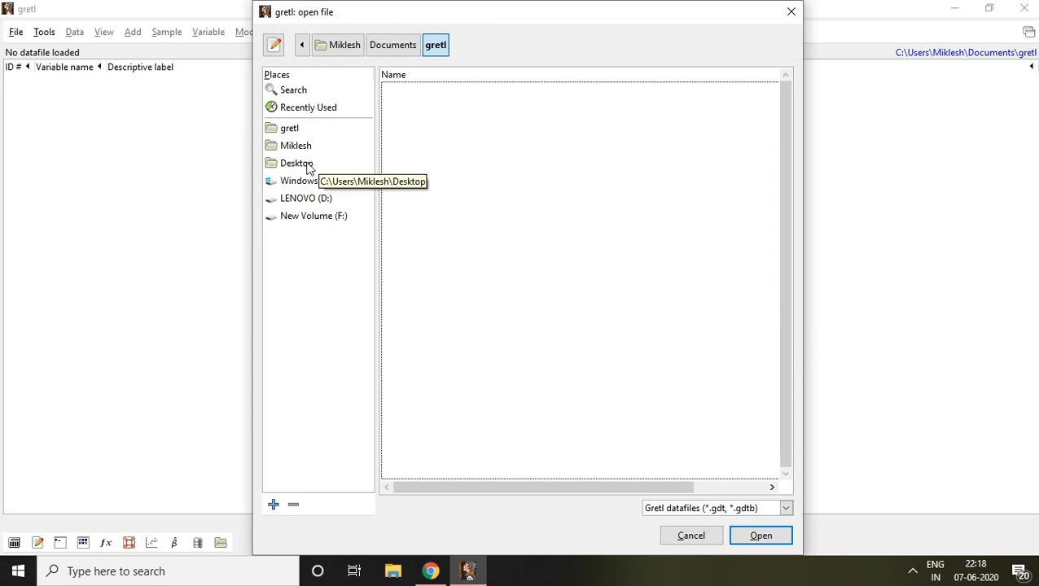
pyautogui.click(297, 163)
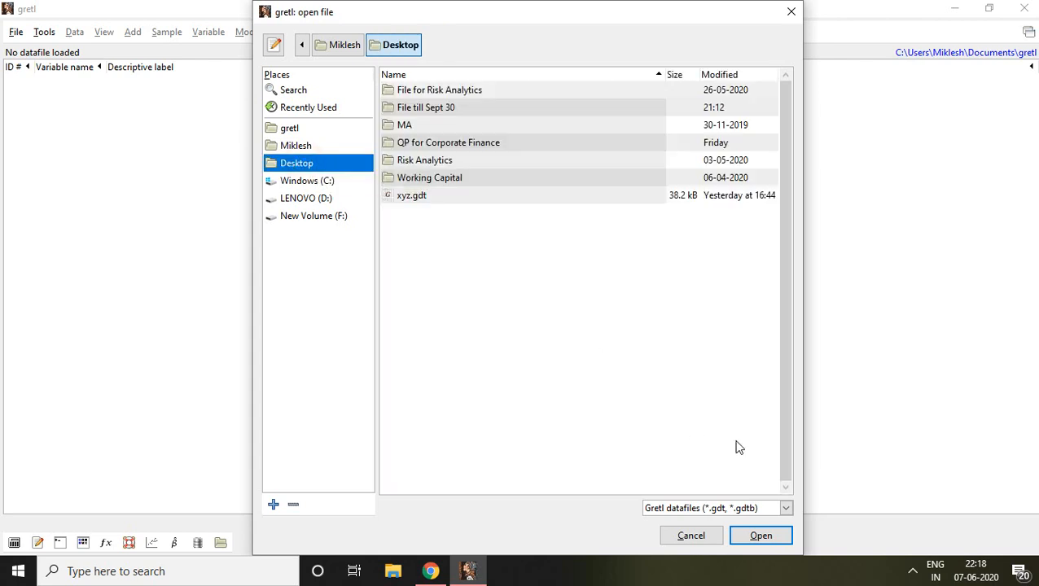
pyautogui.moveTo(785, 508)
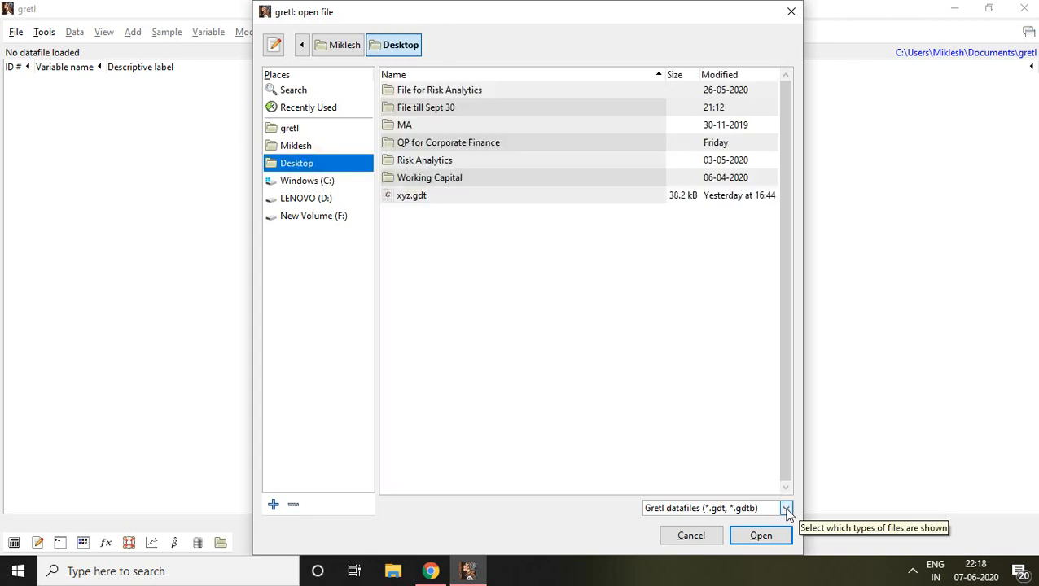
pyautogui.click(785, 508)
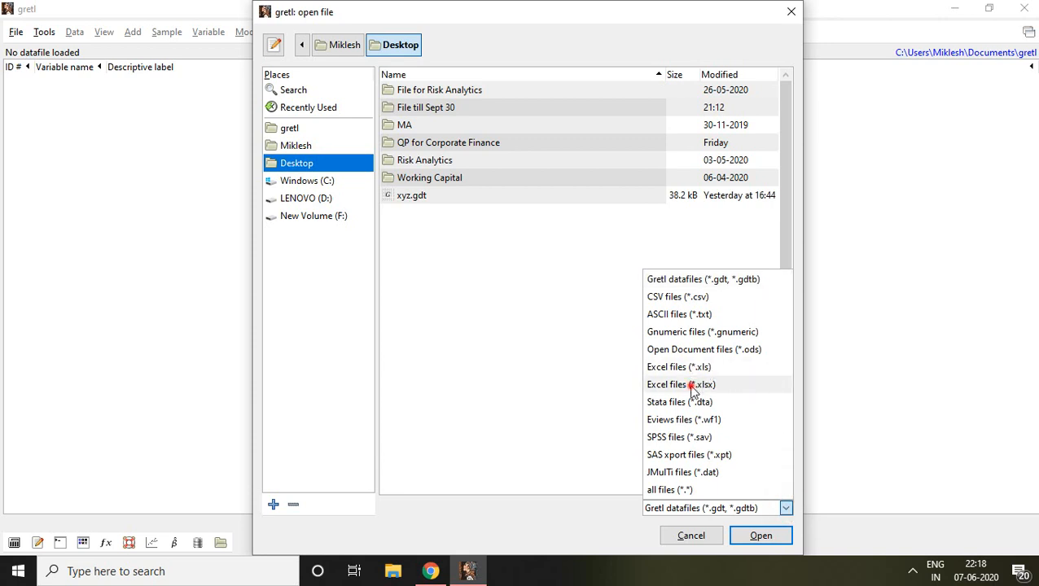
pyautogui.click(681, 384)
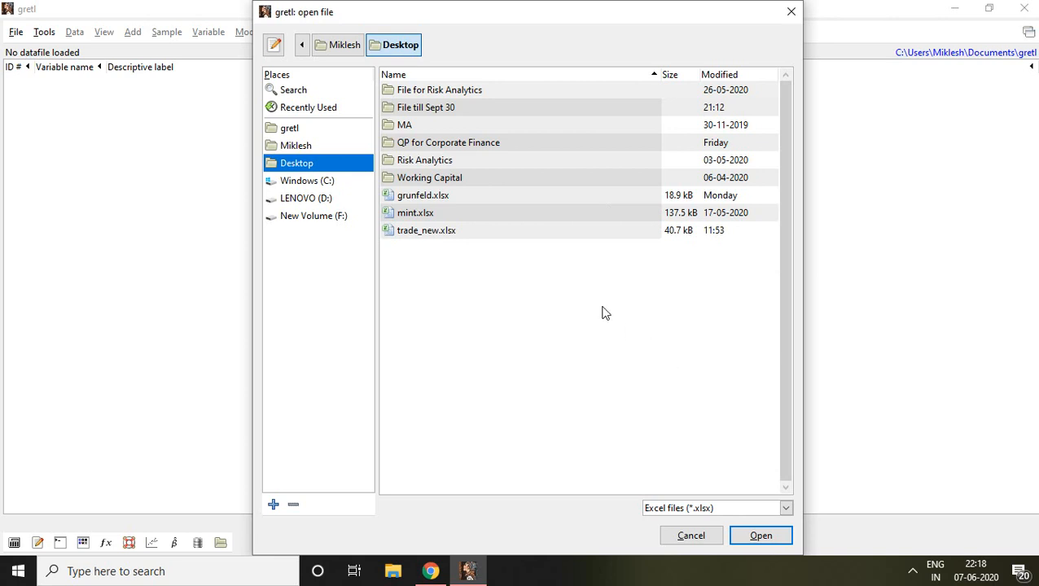
pyautogui.moveTo(547, 268)
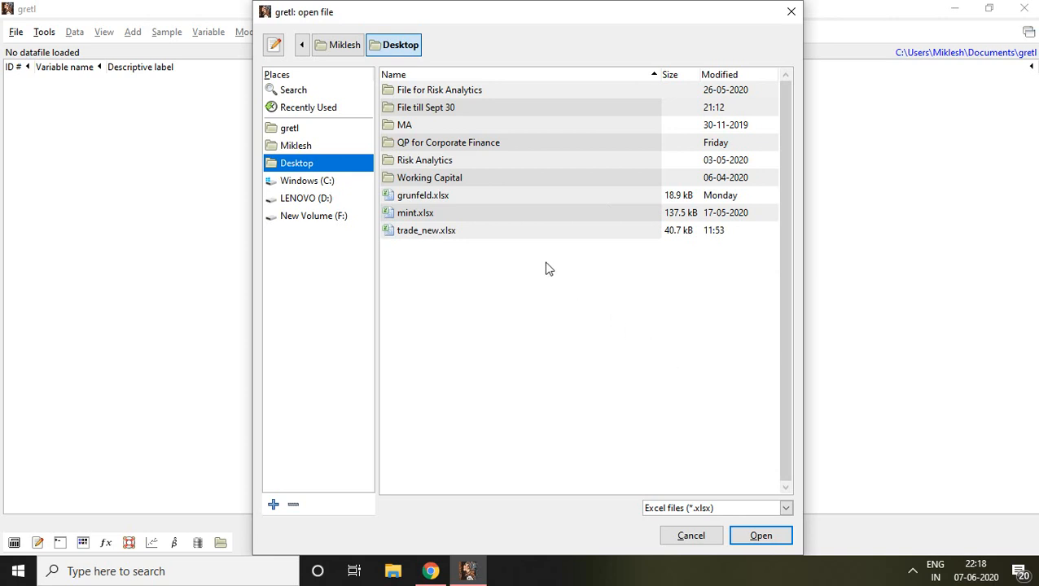
pyautogui.moveTo(431, 202)
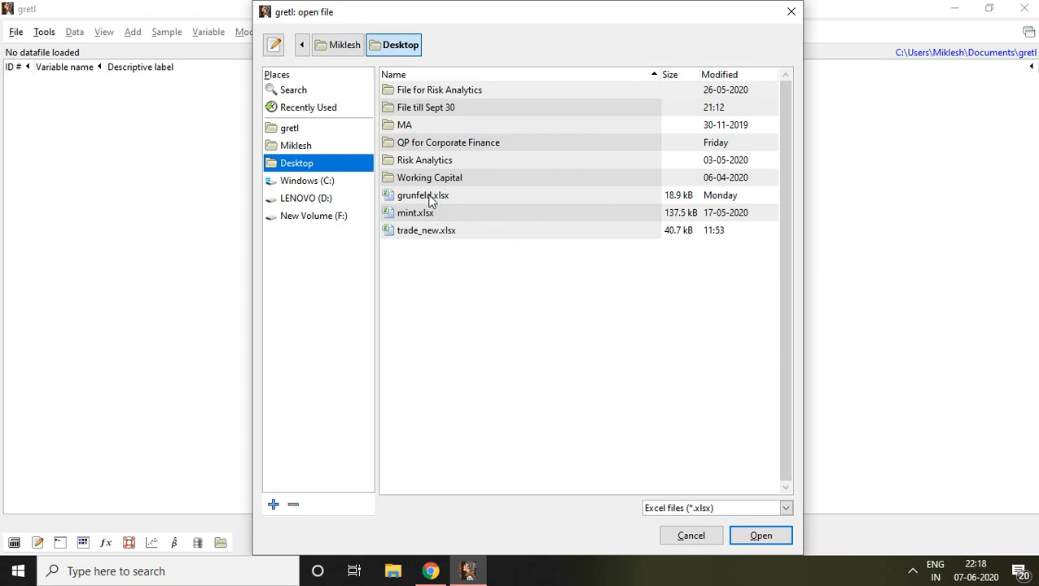
pyautogui.click(423, 196)
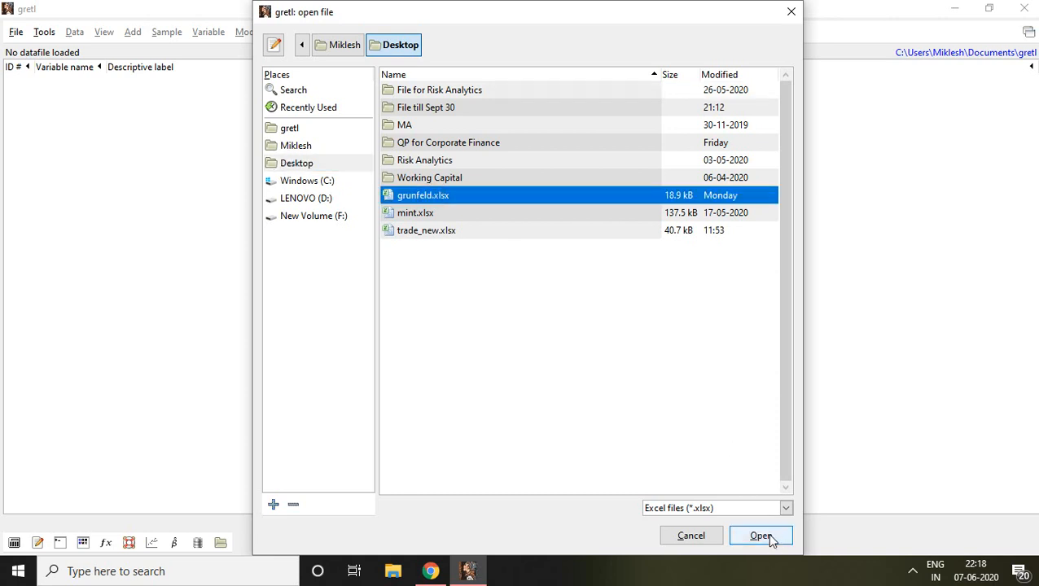
# Import grunfeld.xlsx starting at column A, row 1, loading its five series as undated data.
pyautogui.click(759, 536)
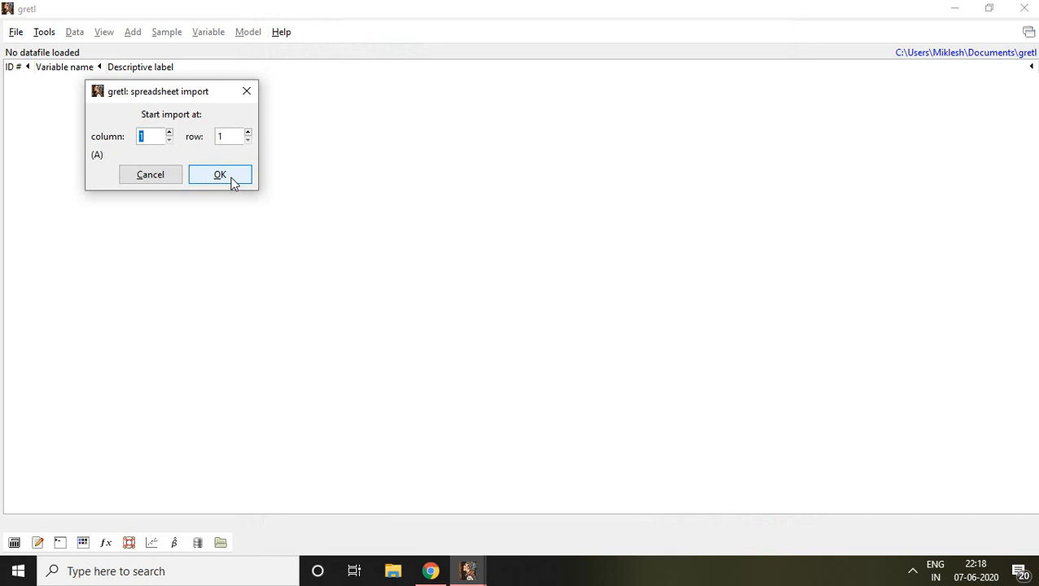
pyautogui.click(218, 174)
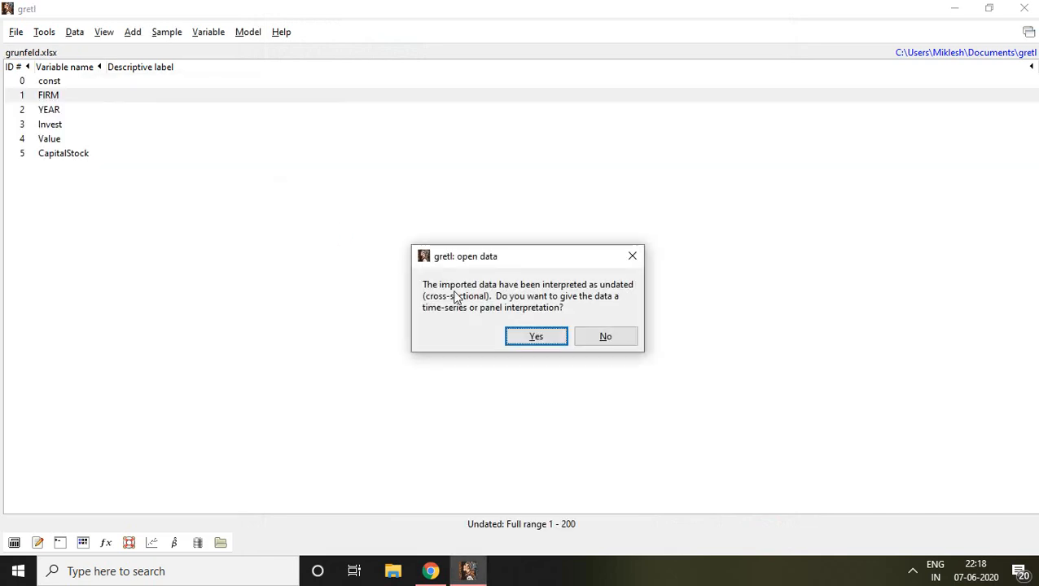
pyautogui.moveTo(443, 295)
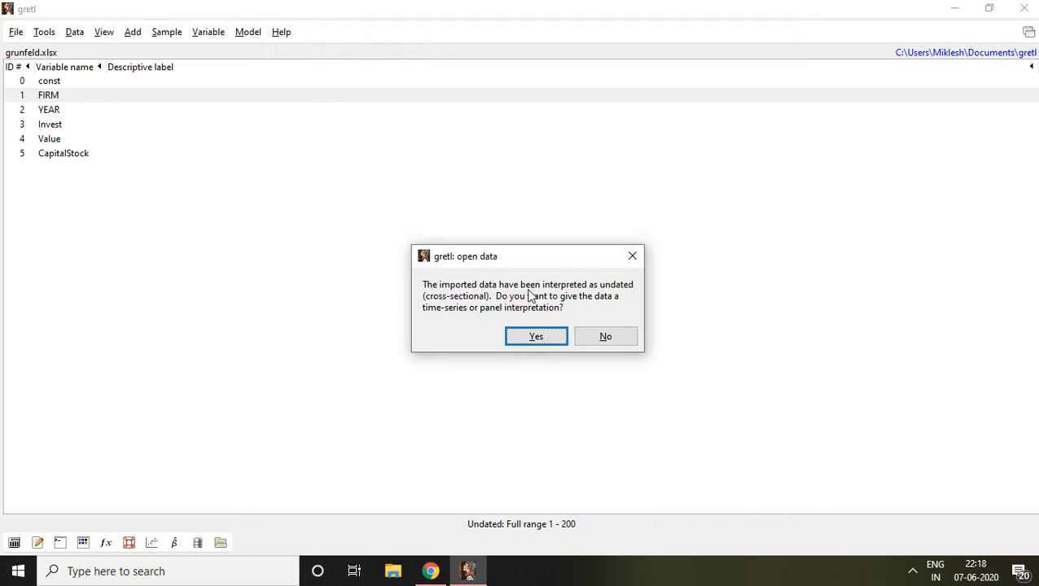
pyautogui.moveTo(627, 294)
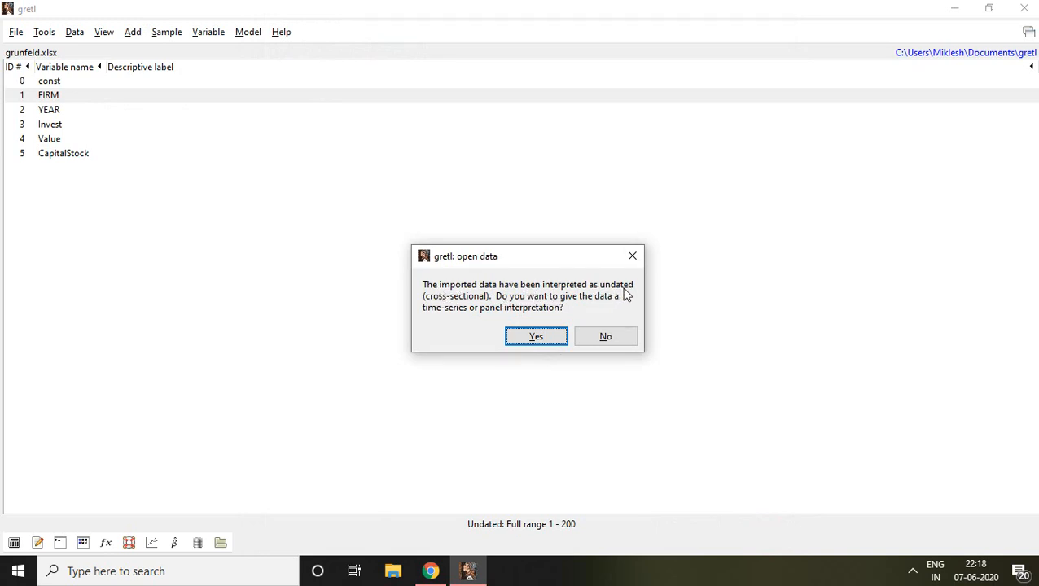
pyautogui.moveTo(521, 306)
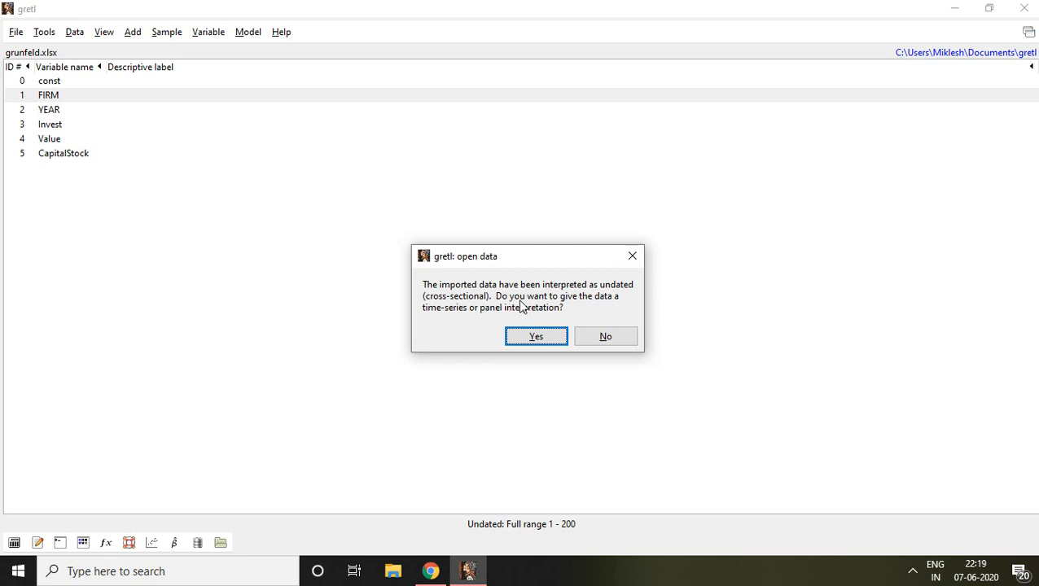
pyautogui.moveTo(615, 306)
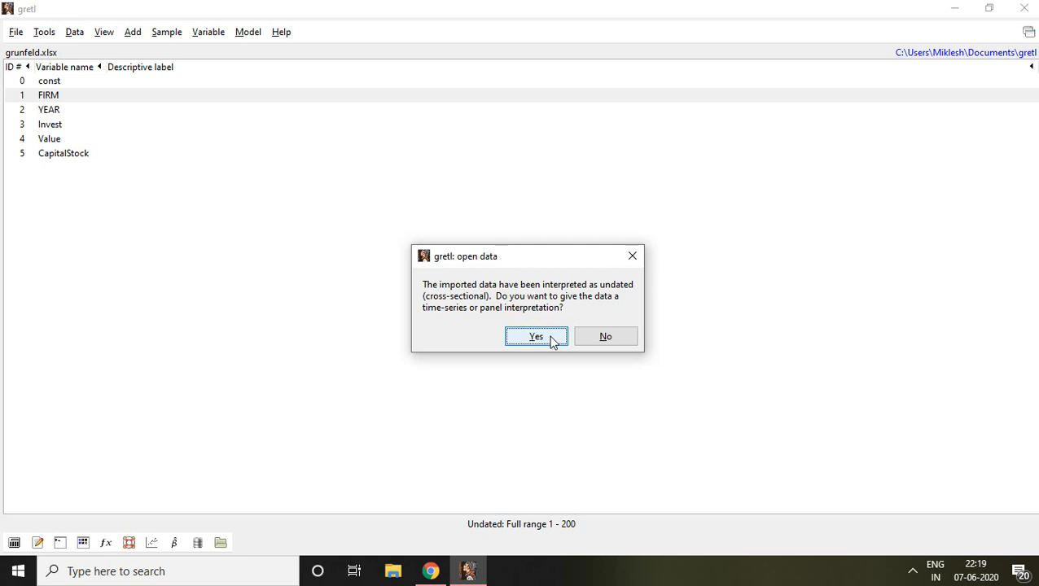
# Declare the dataset as panel in the Data structure wizard and reach the organization choices.
pyautogui.click(536, 335)
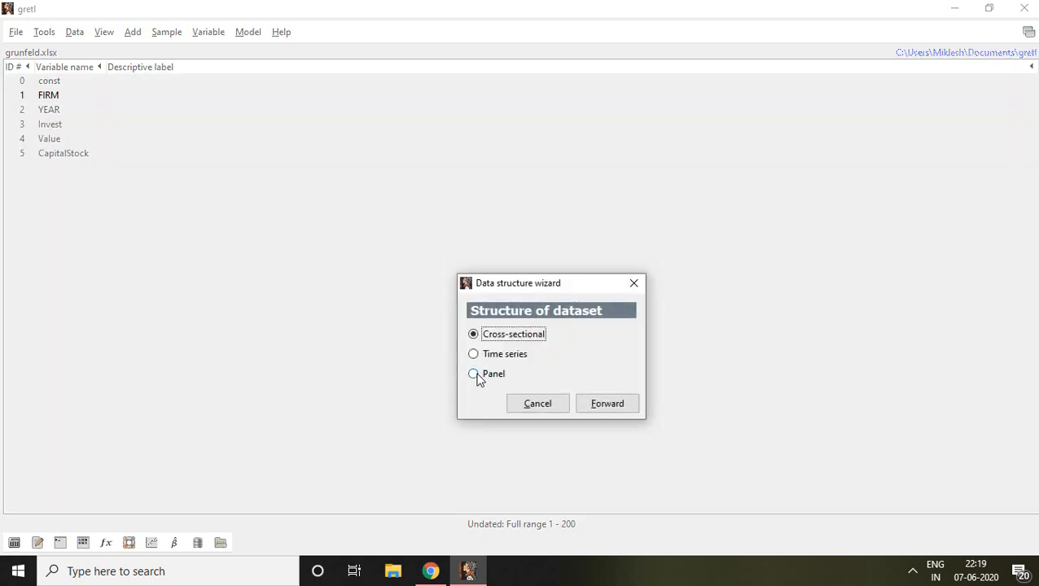
pyautogui.click(472, 373)
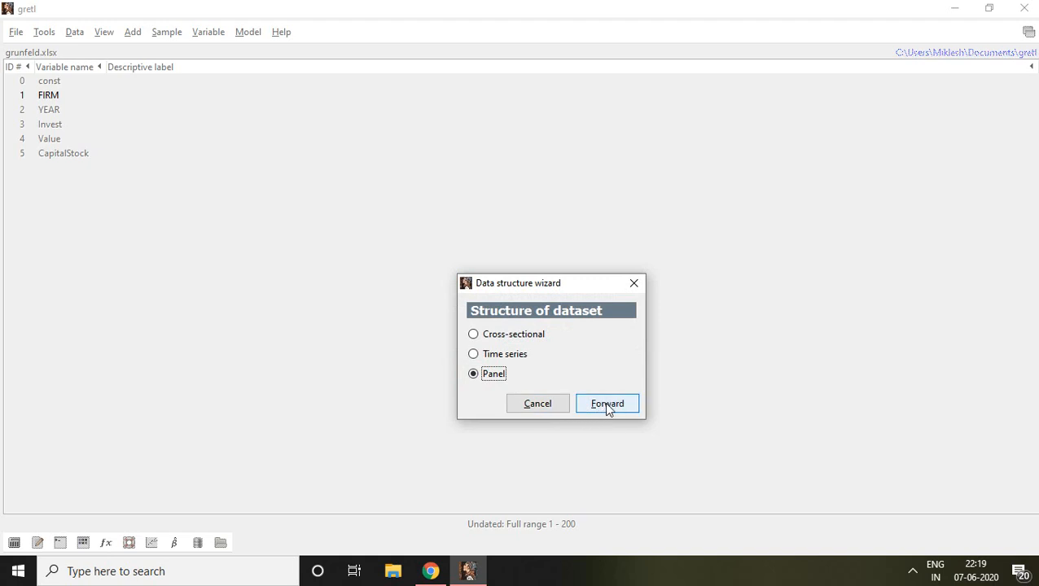
pyautogui.click(605, 404)
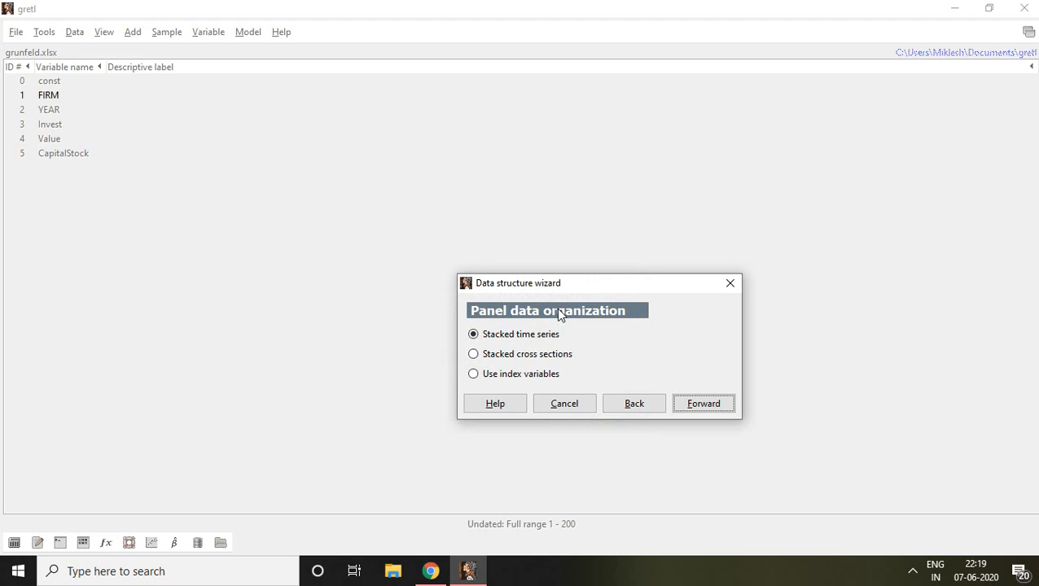
pyautogui.click(472, 334)
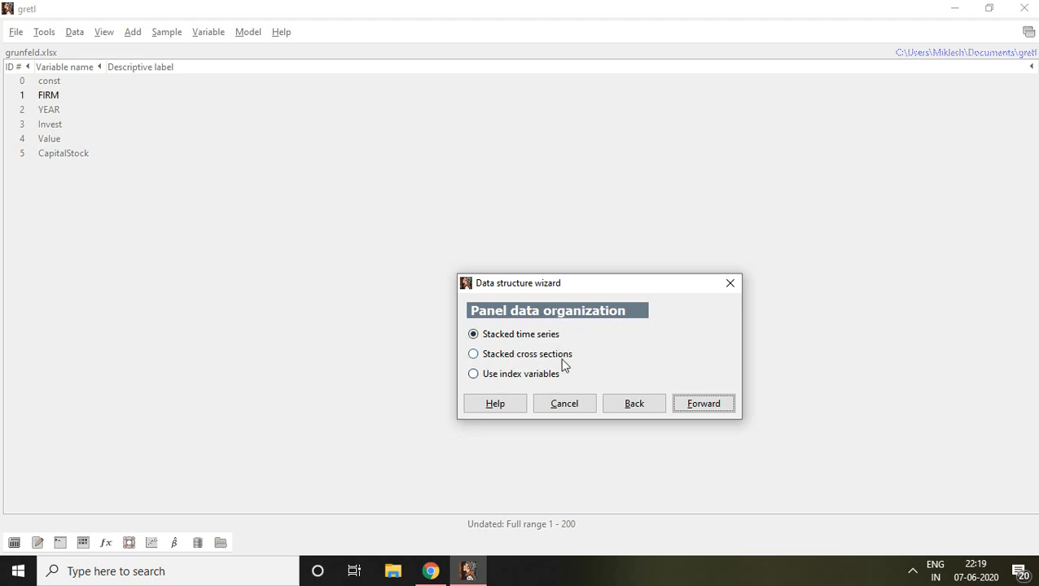
pyautogui.moveTo(573, 363)
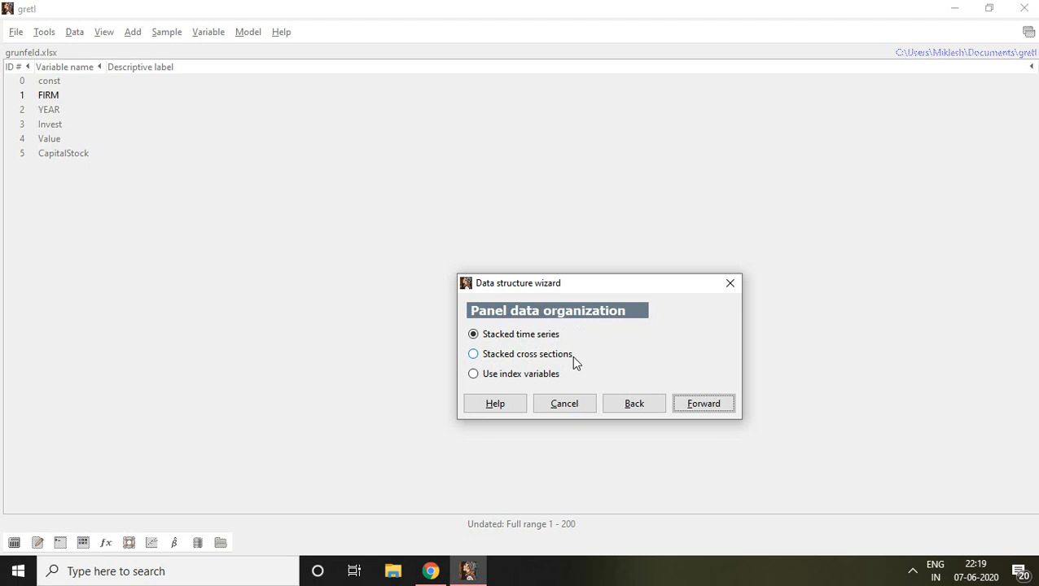
pyautogui.moveTo(535, 358)
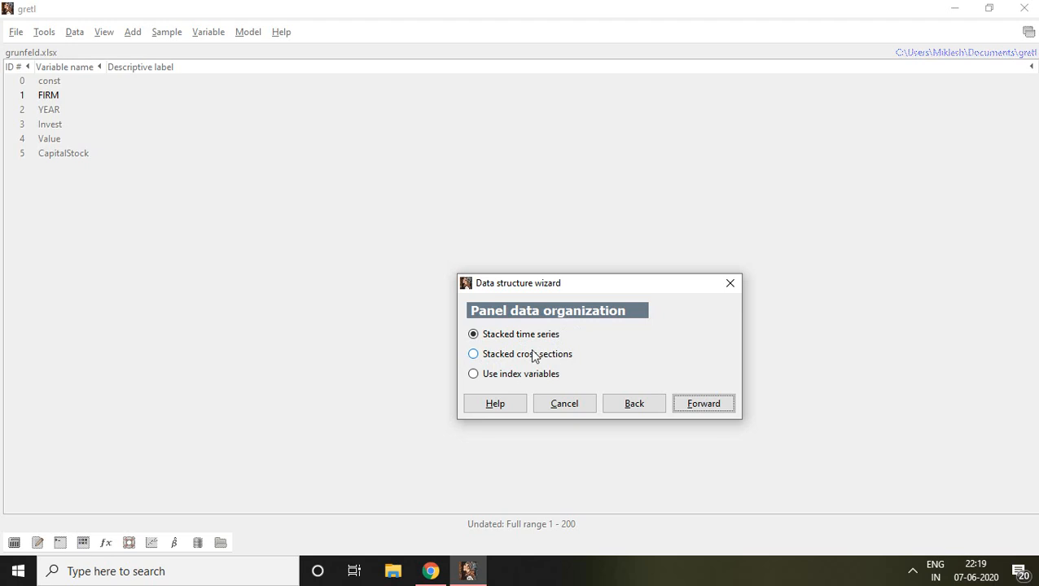
pyautogui.moveTo(681, 397)
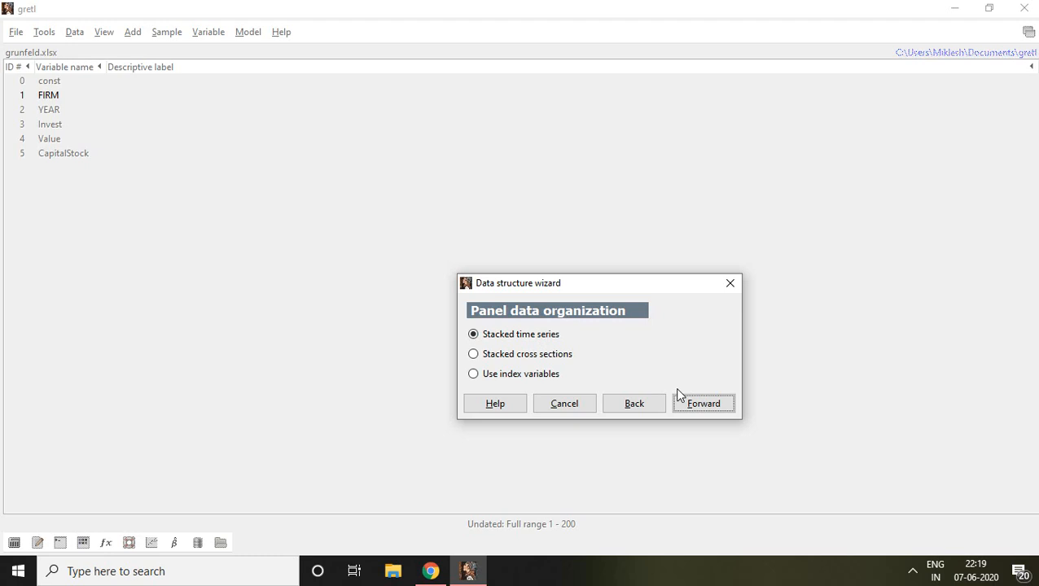
# Enter 10 cross-sectional units and 20 time periods, then return to the organization choices.
pyautogui.click(702, 404)
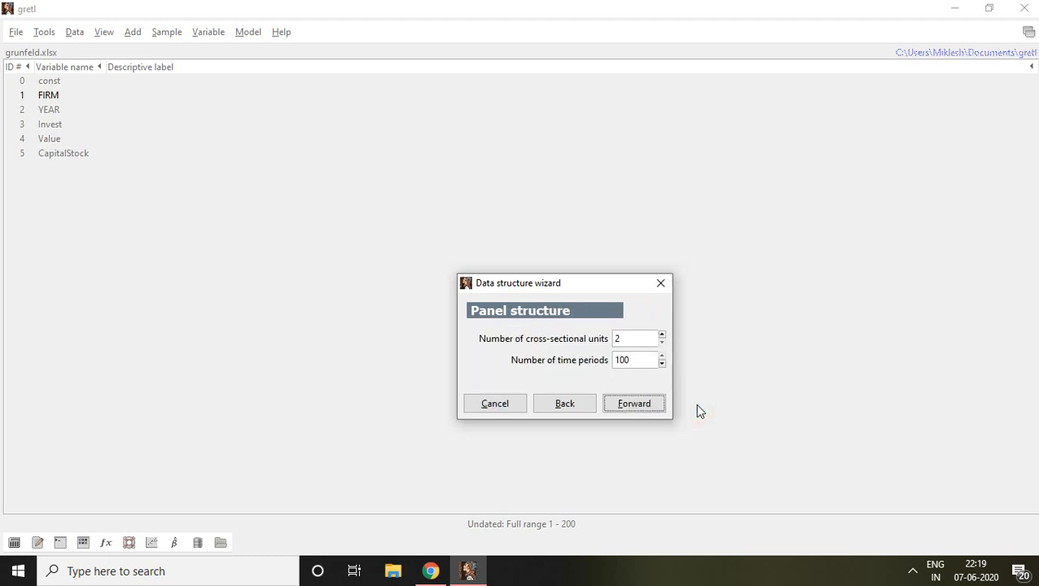
pyautogui.moveTo(508, 348)
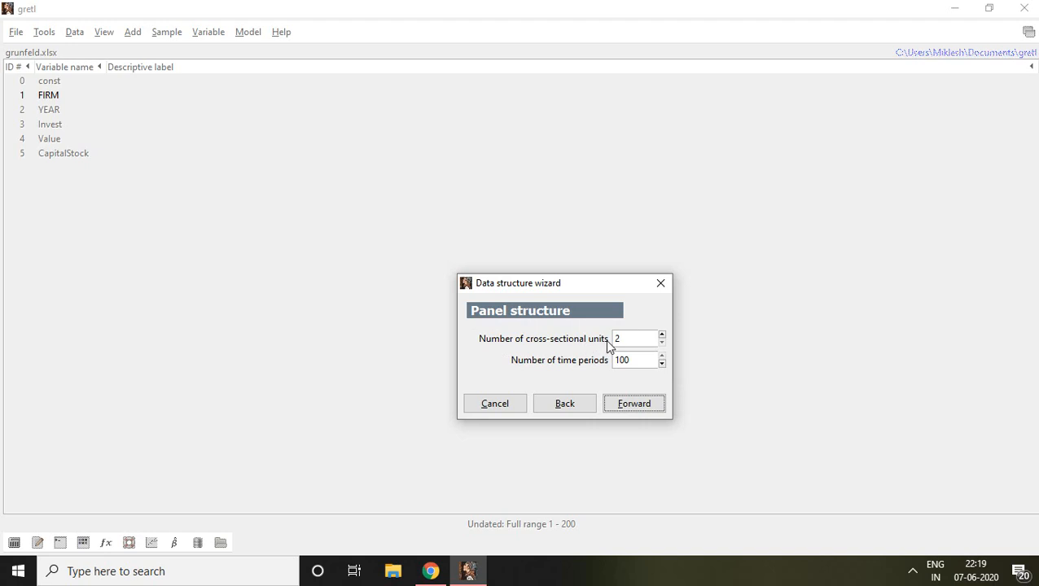
pyautogui.moveTo(591, 368)
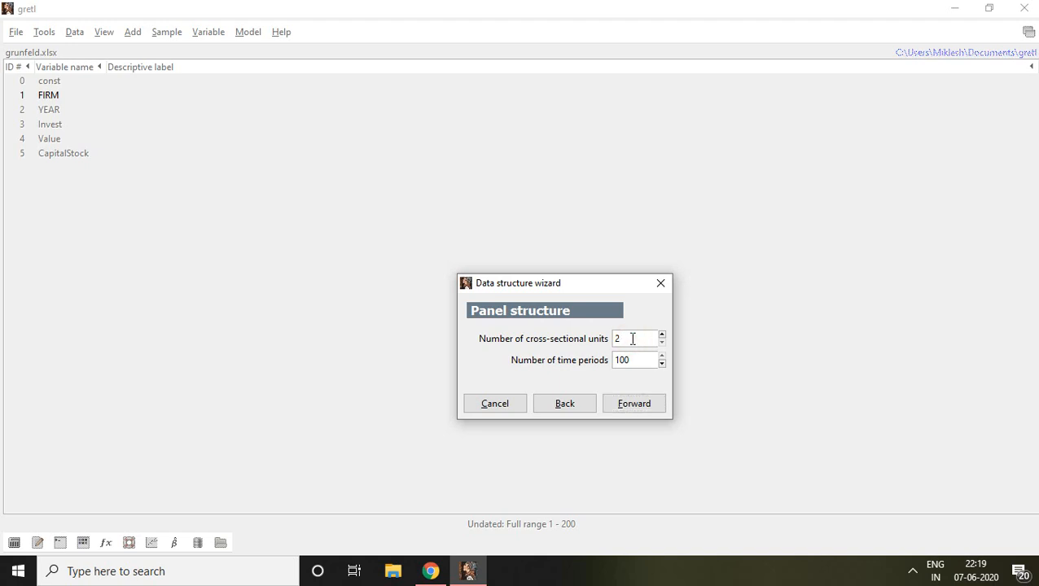
pyautogui.write('10')
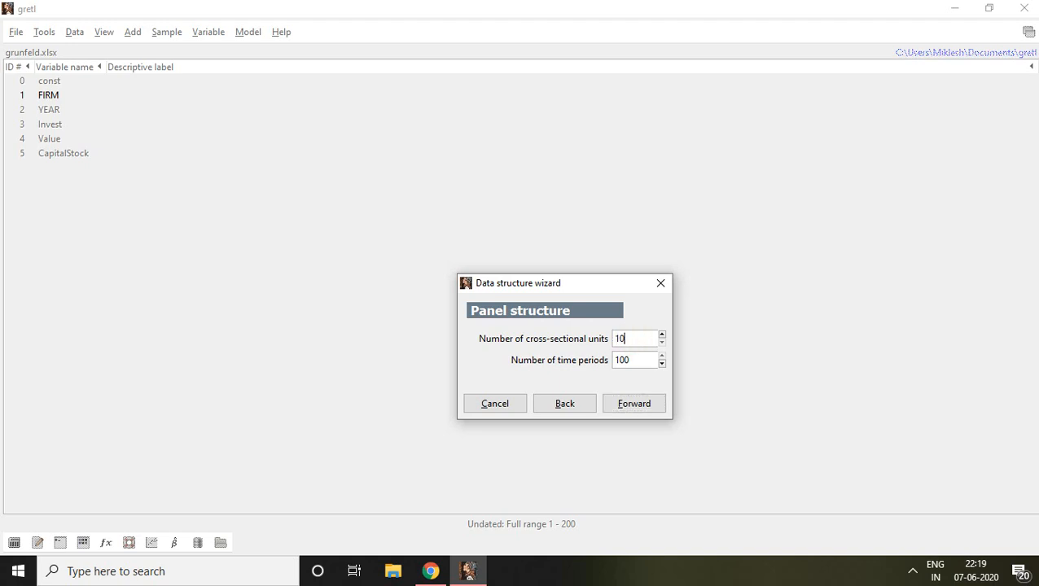
pyautogui.write('20')
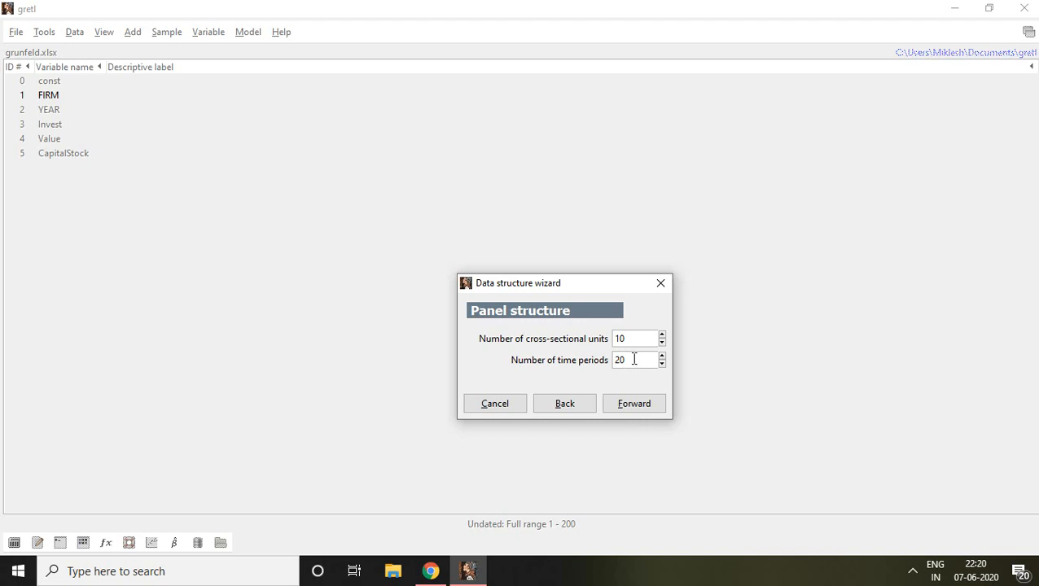
pyautogui.moveTo(584, 355)
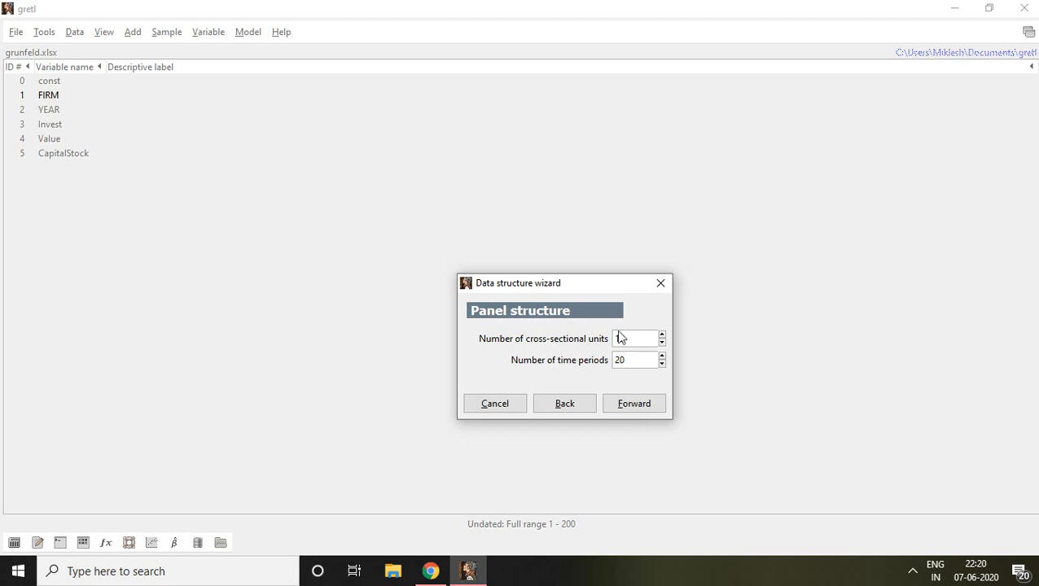
pyautogui.write('10')
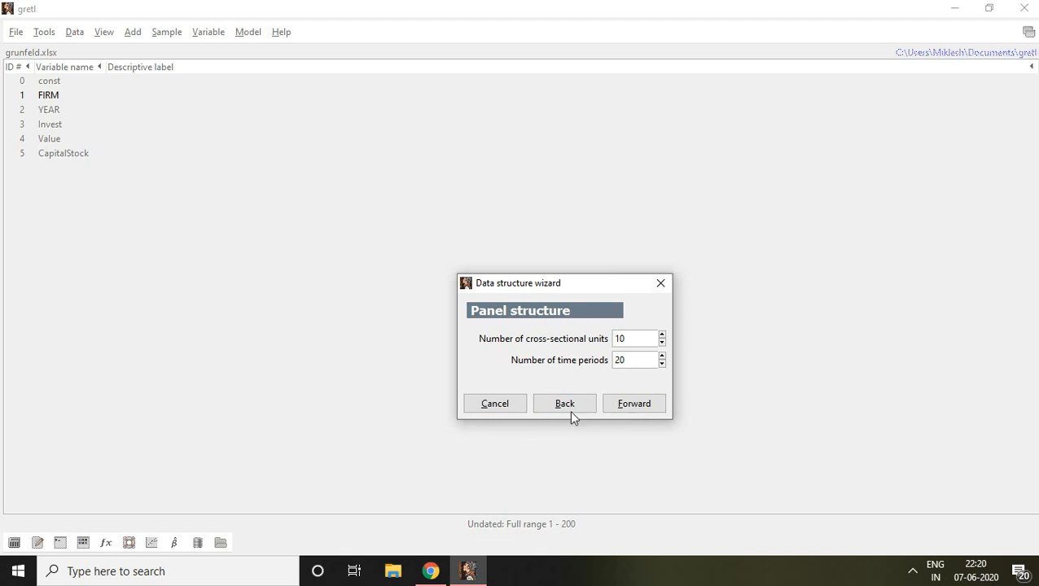
pyautogui.click(634, 403)
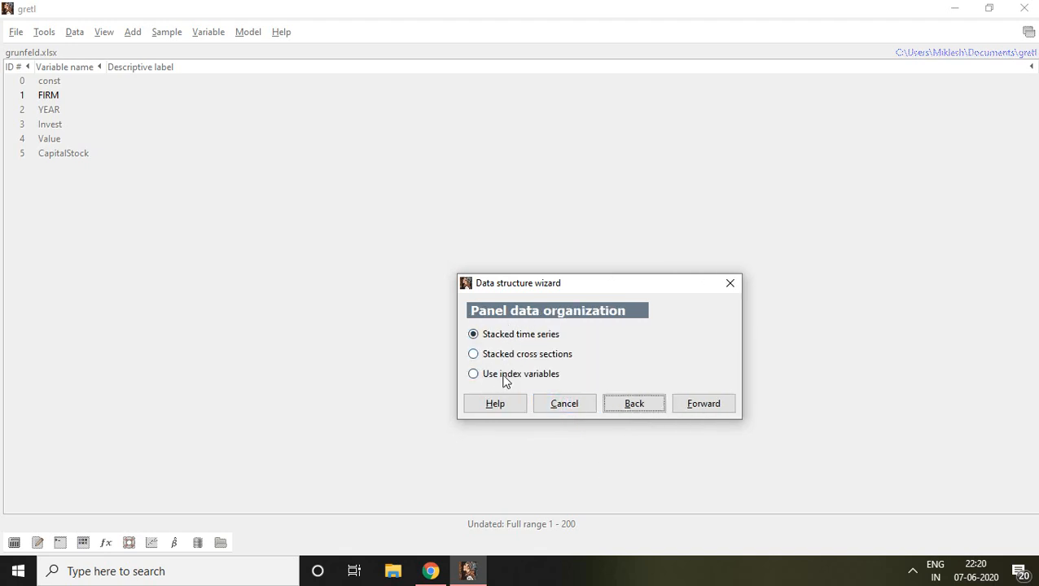
# Choose index variables, keeping FIRM as unit index and YEAR as time index.
pyautogui.click(472, 373)
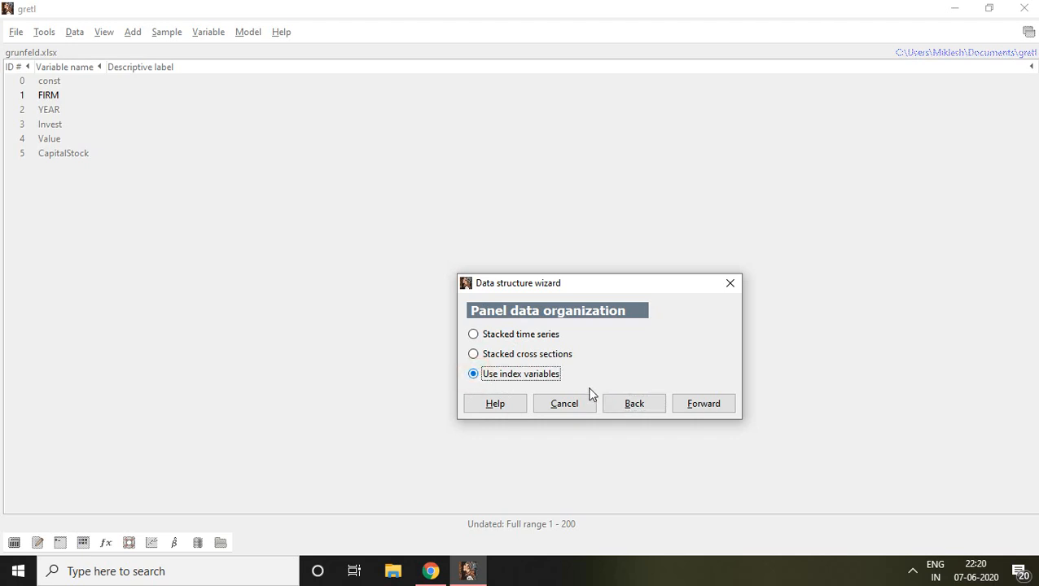
pyautogui.click(704, 403)
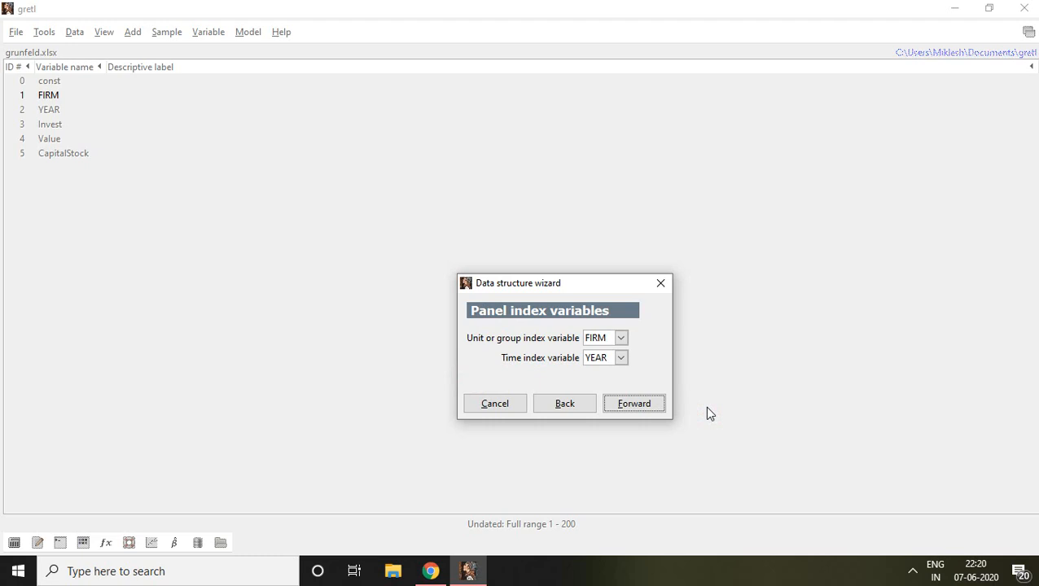
pyautogui.moveTo(536, 351)
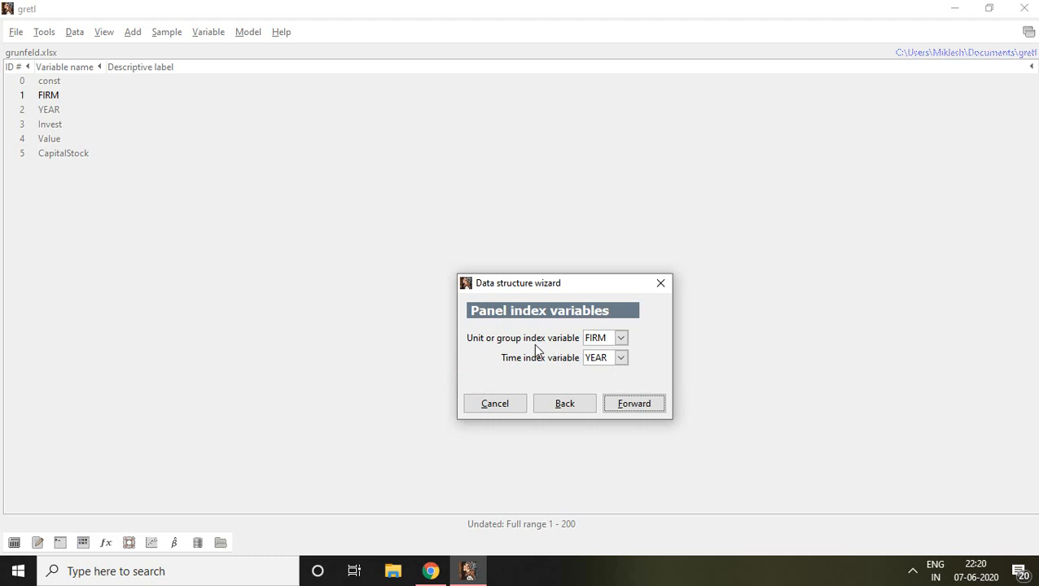
pyautogui.moveTo(492, 346)
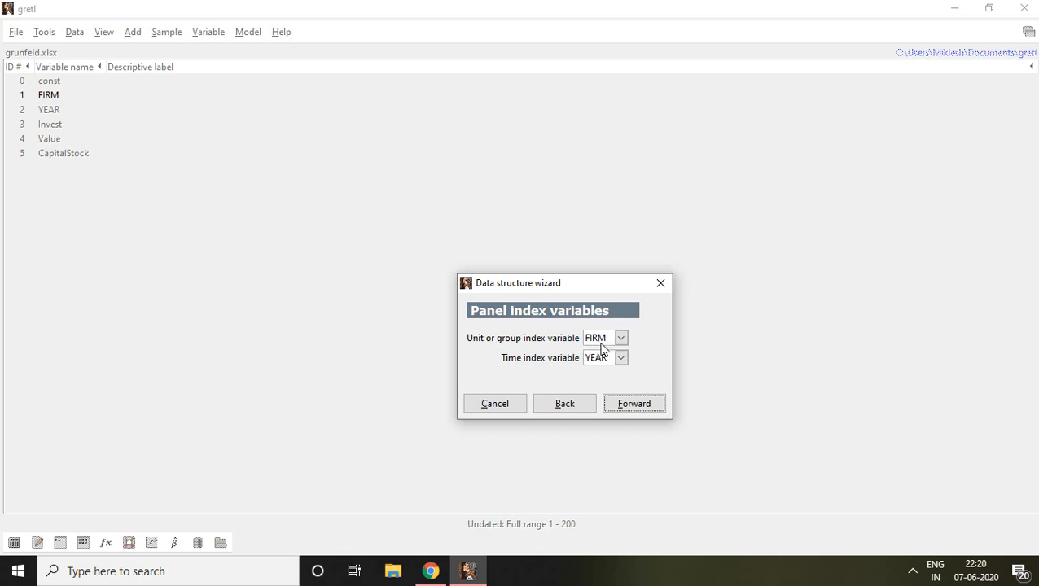
pyautogui.moveTo(42, 100)
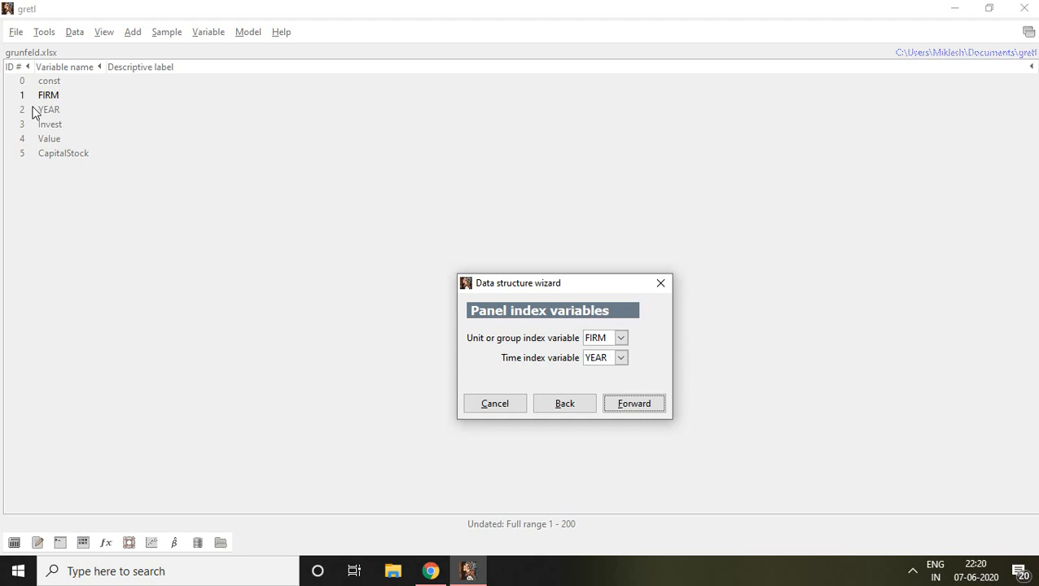
pyautogui.moveTo(52, 114)
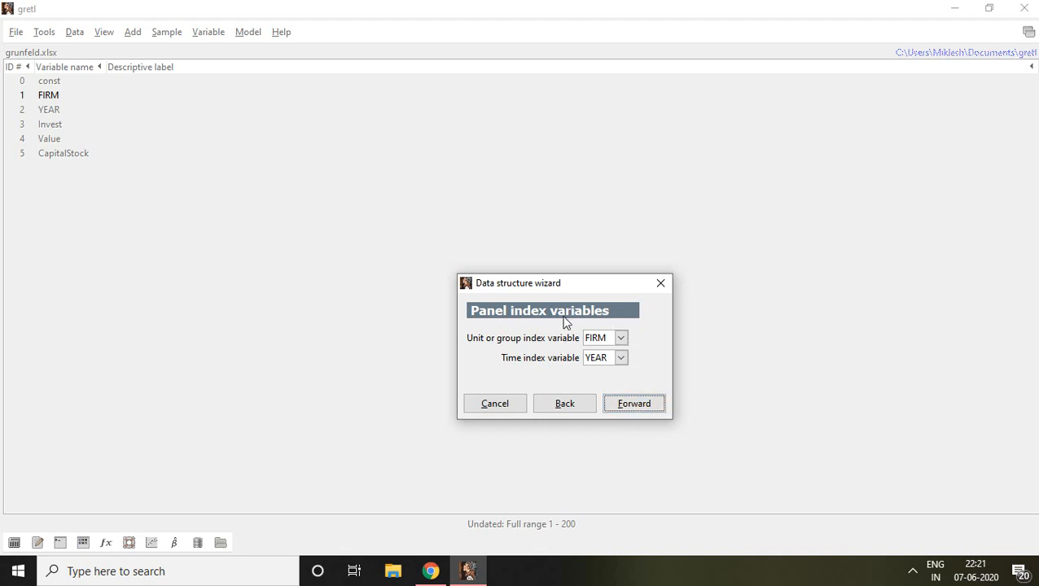
pyautogui.moveTo(567, 316)
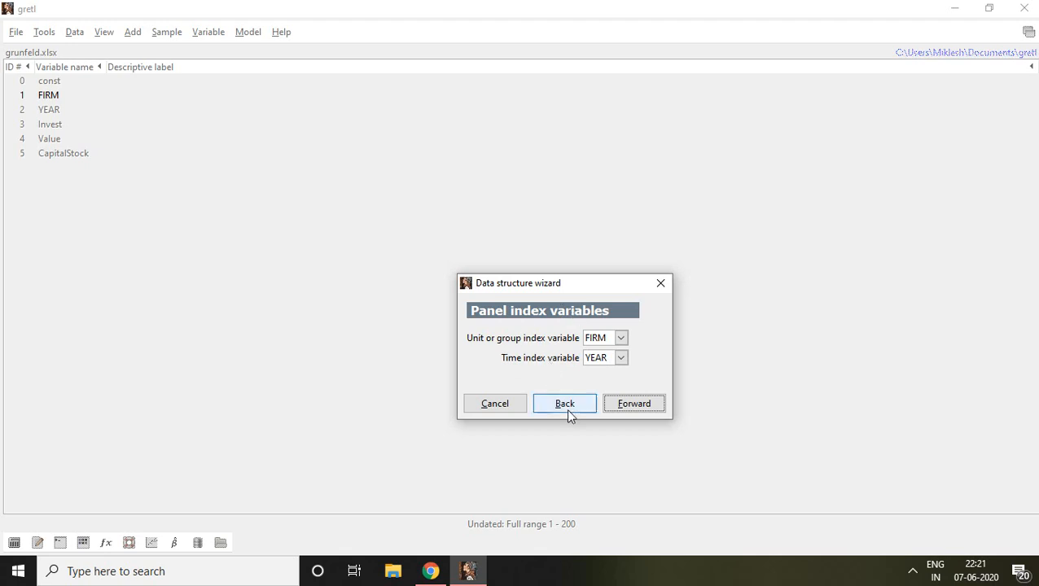
pyautogui.moveTo(565, 410)
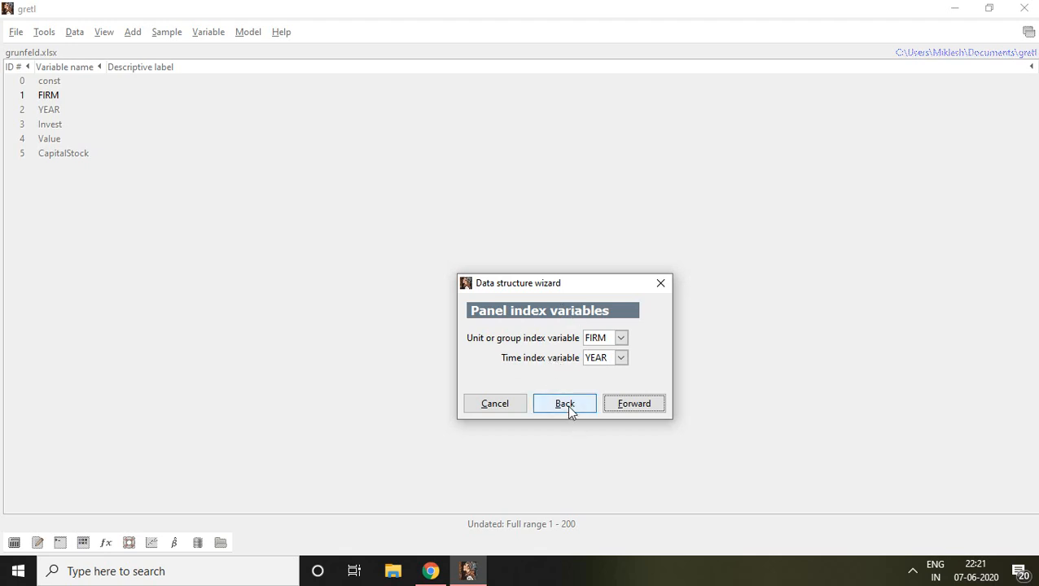
pyautogui.click(564, 404)
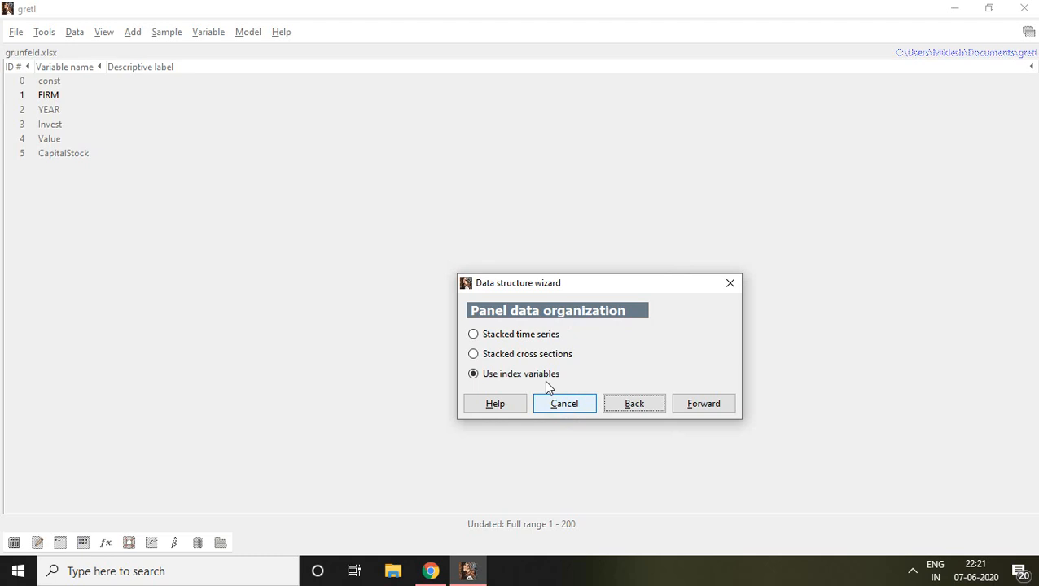
# Choose stacked time series with 10 units over 20 periods and proceed to confirmation.
pyautogui.click(472, 333)
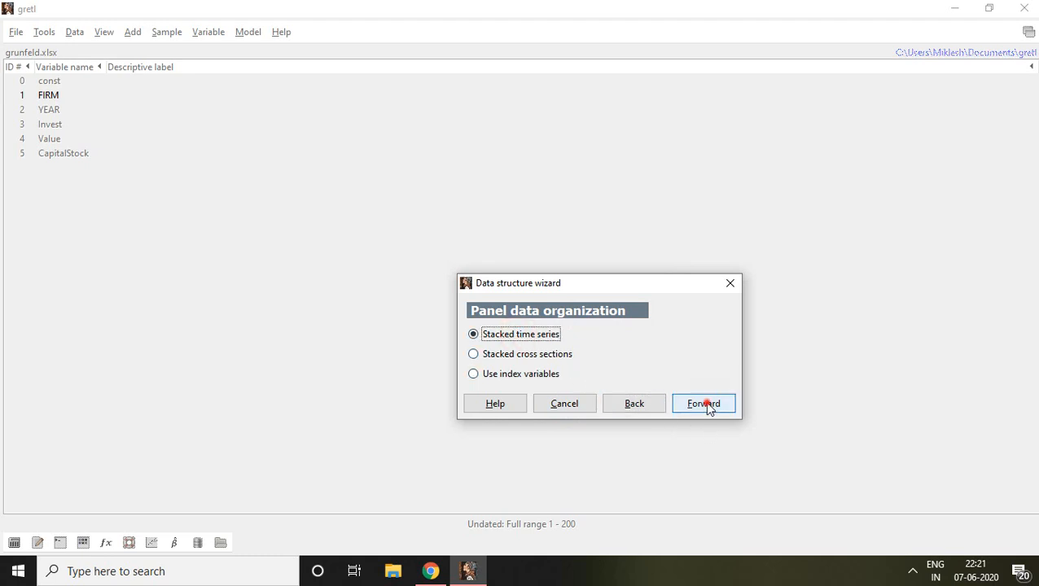
pyautogui.click(701, 404)
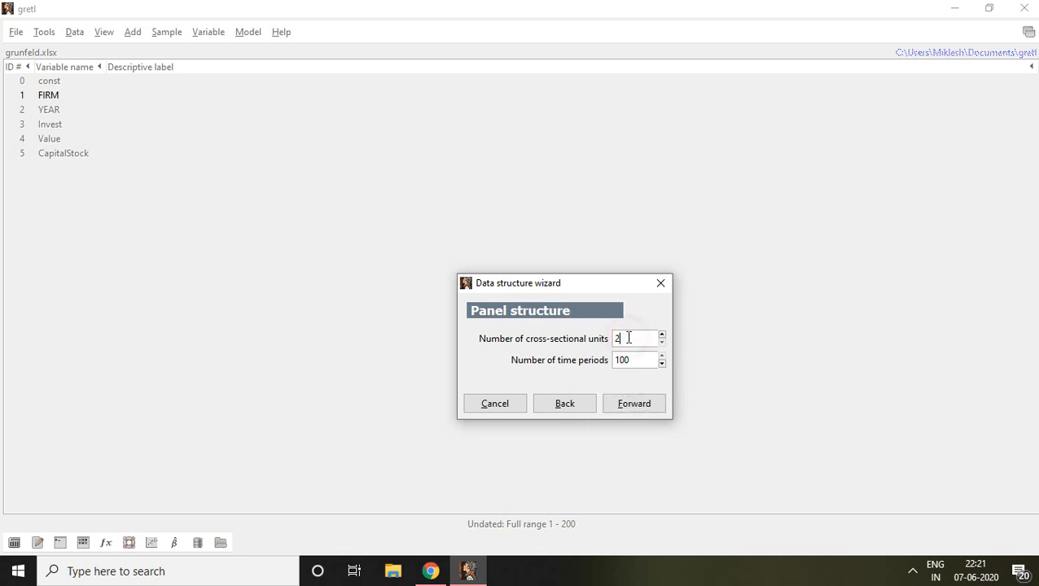
pyautogui.write('0')
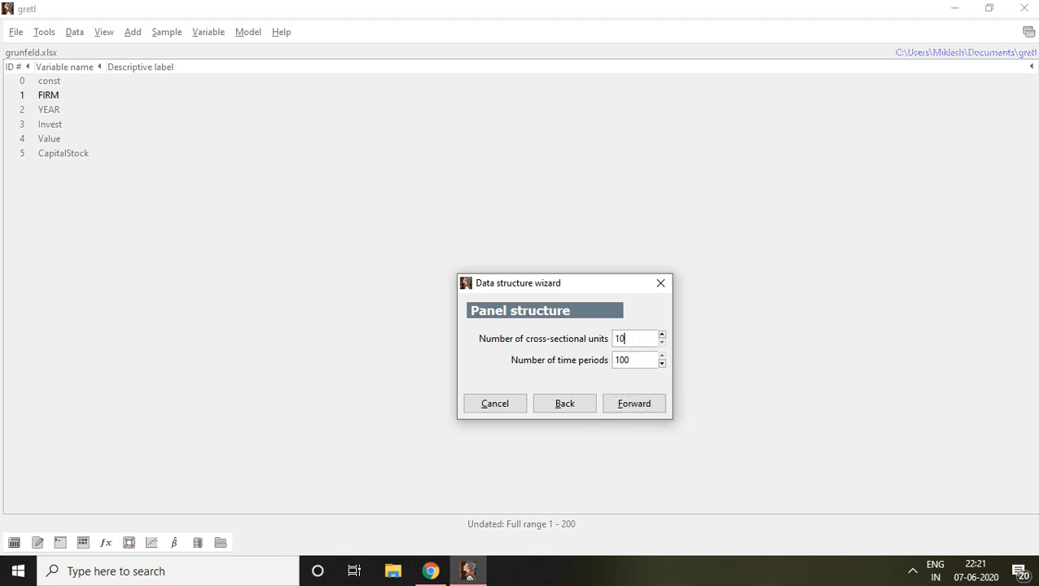
pyautogui.write('20')
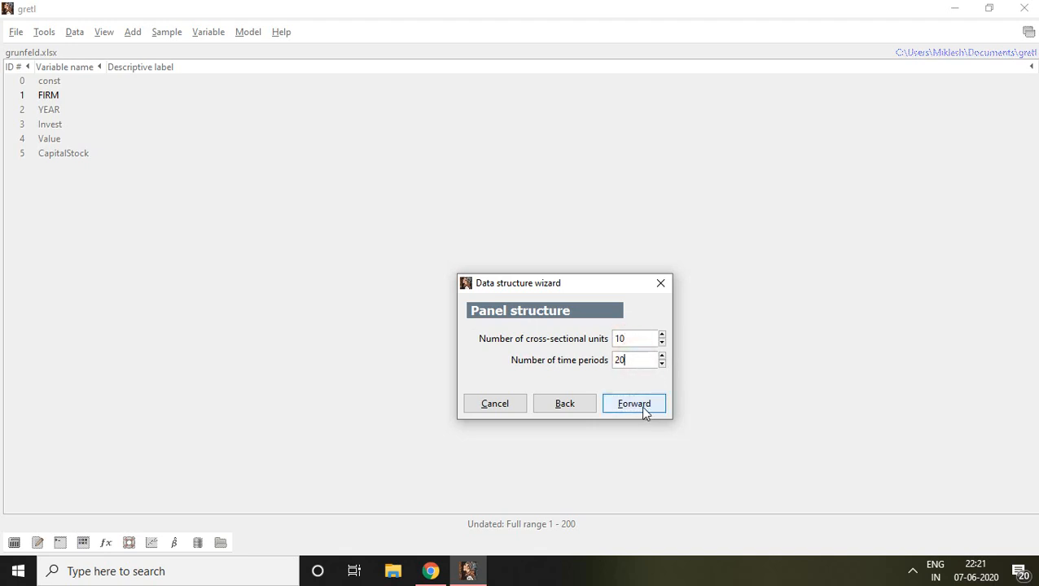
pyautogui.click(634, 404)
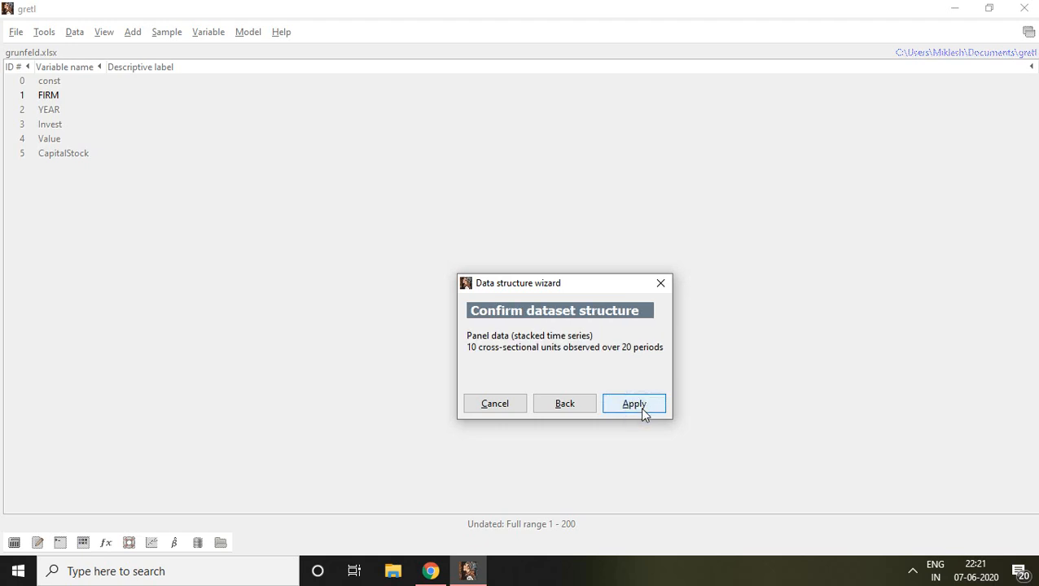
pyautogui.moveTo(482, 351)
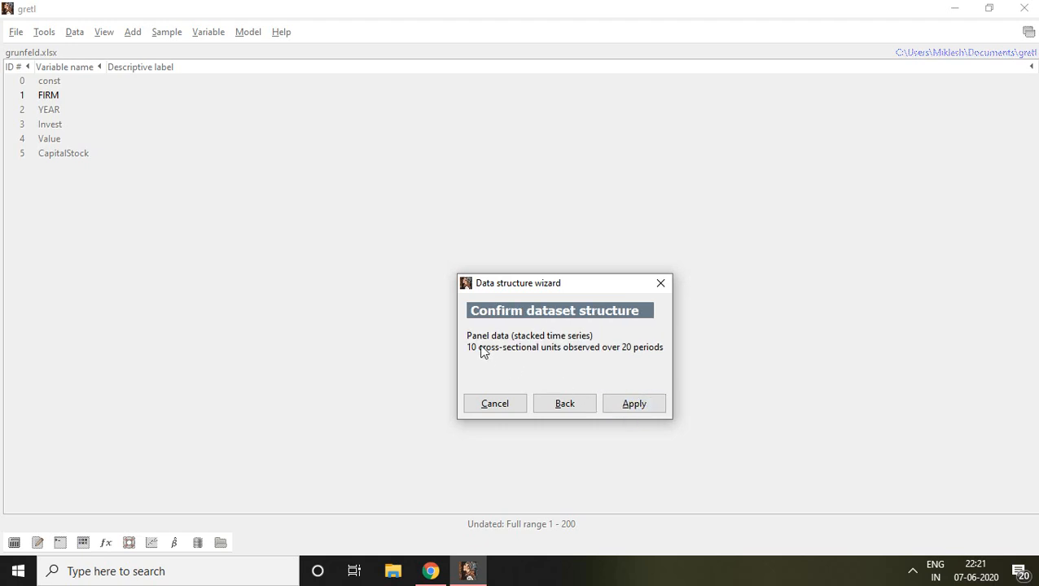
pyautogui.moveTo(554, 348)
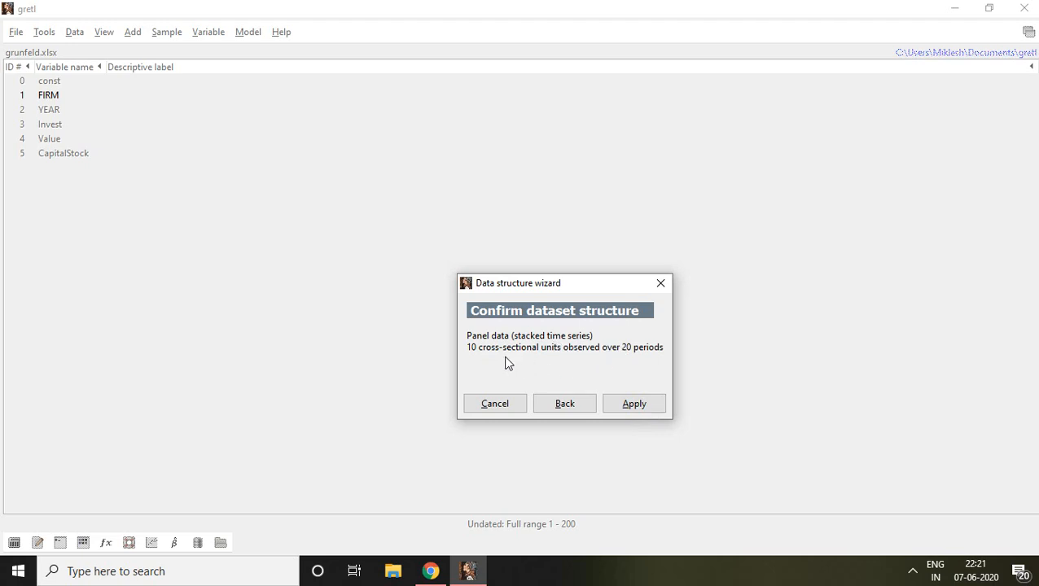
pyautogui.moveTo(624, 362)
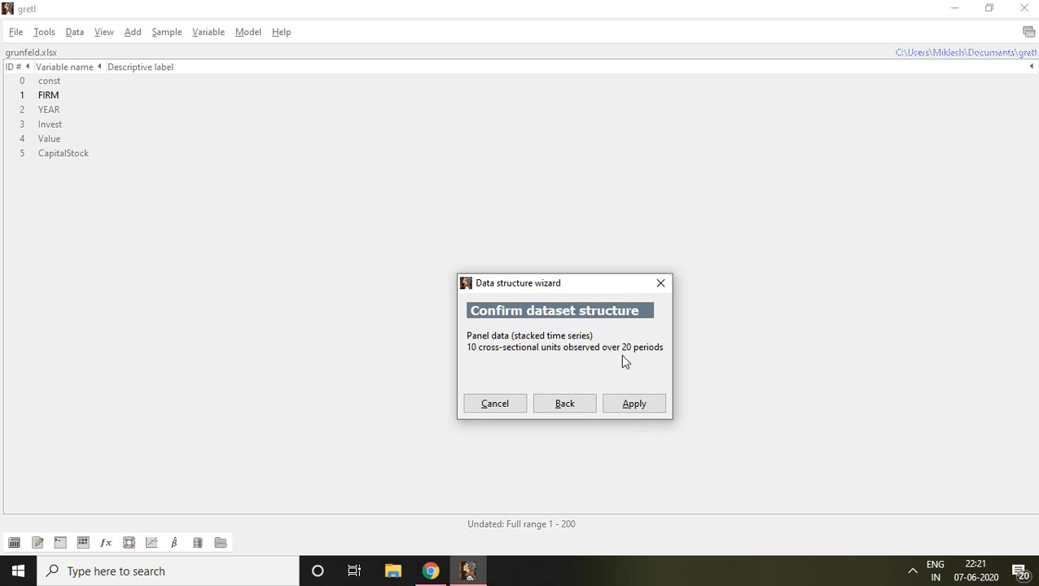
pyautogui.moveTo(659, 389)
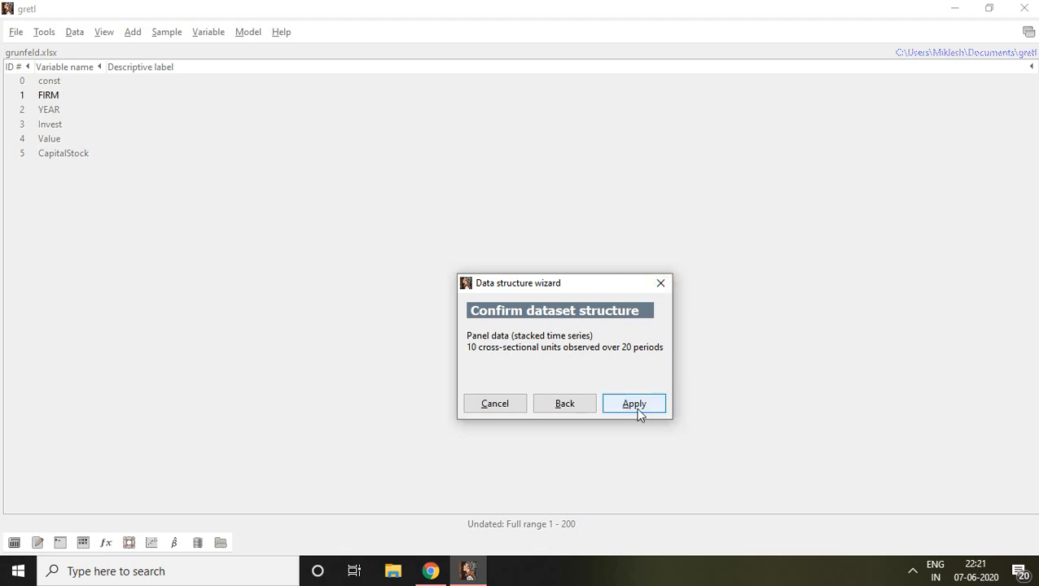
# Apply the panel structure, giving a full range of 1:01 to 10:20.
pyautogui.click(633, 404)
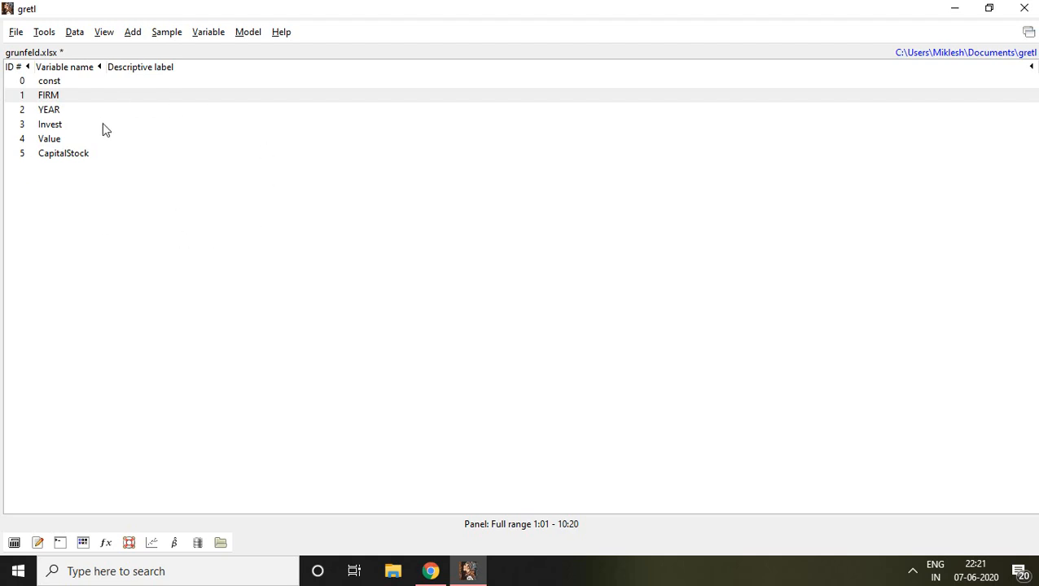
pyautogui.moveTo(48, 107)
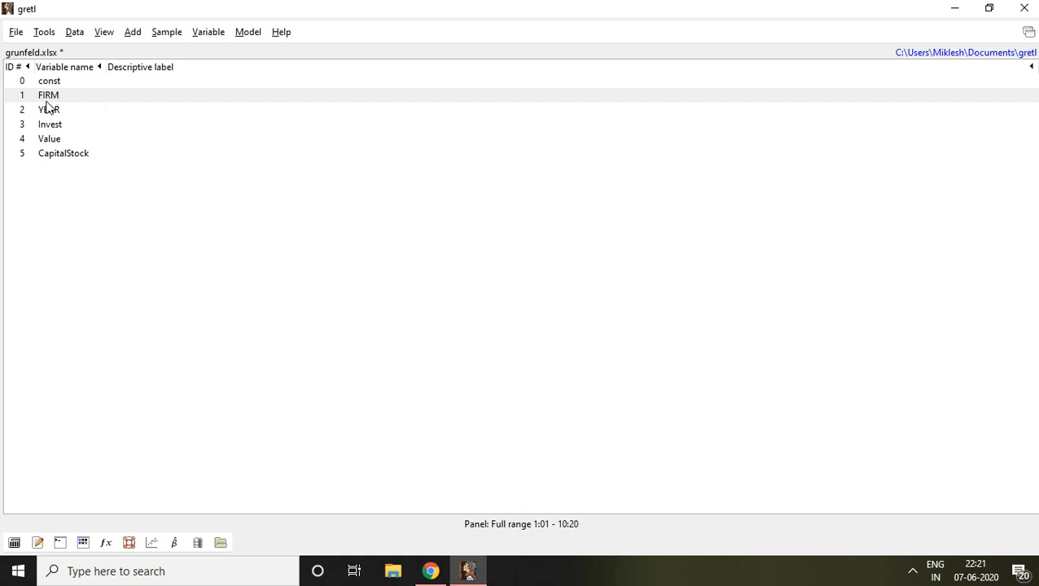
pyautogui.doubleClick(49, 94)
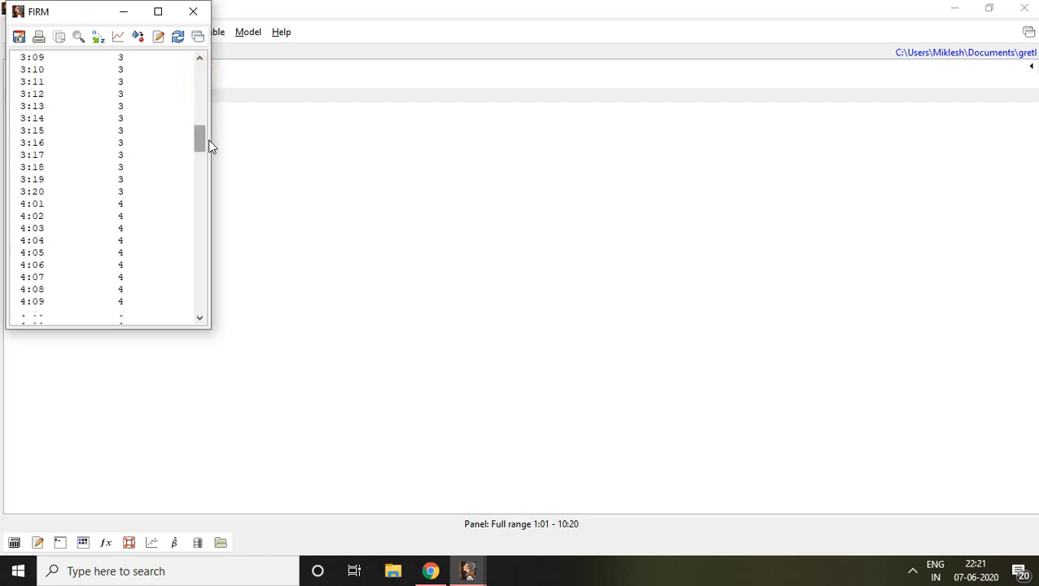
pyautogui.moveTo(199, 138); pyautogui.dragTo(199, 155)
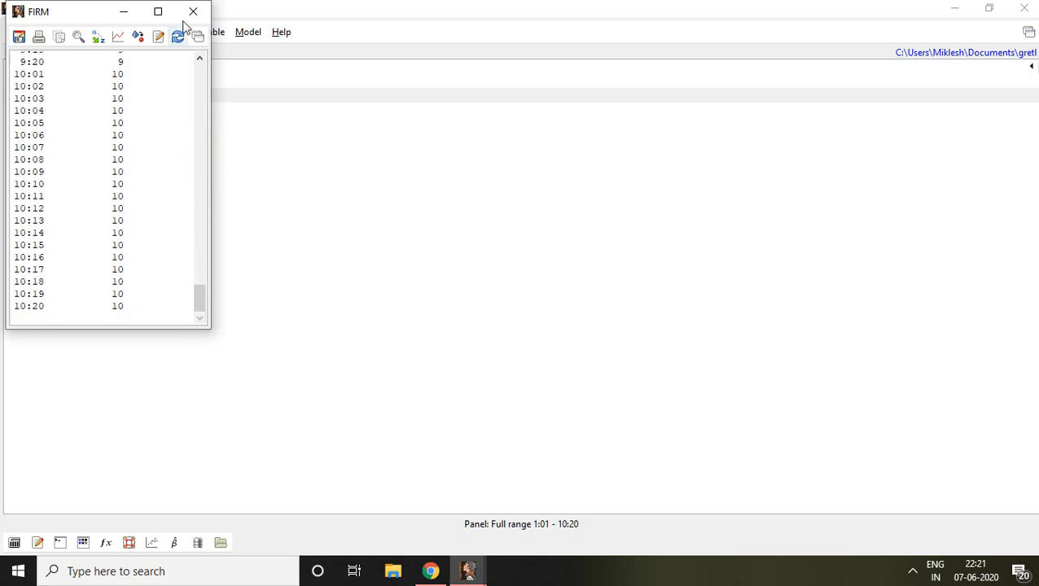
pyautogui.click(192, 10)
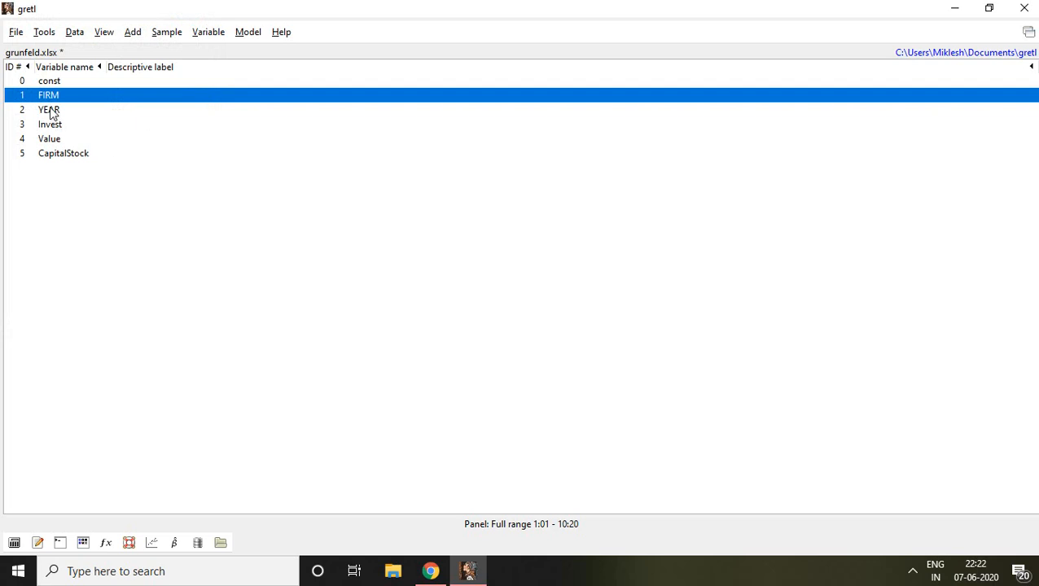
pyautogui.doubleClick(49, 109)
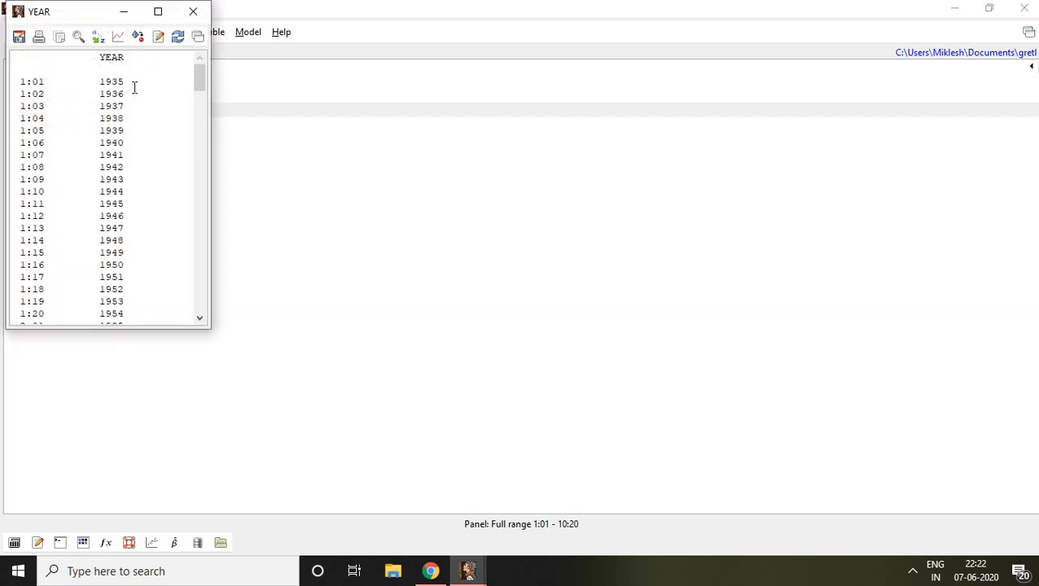
pyautogui.moveTo(96, 85)
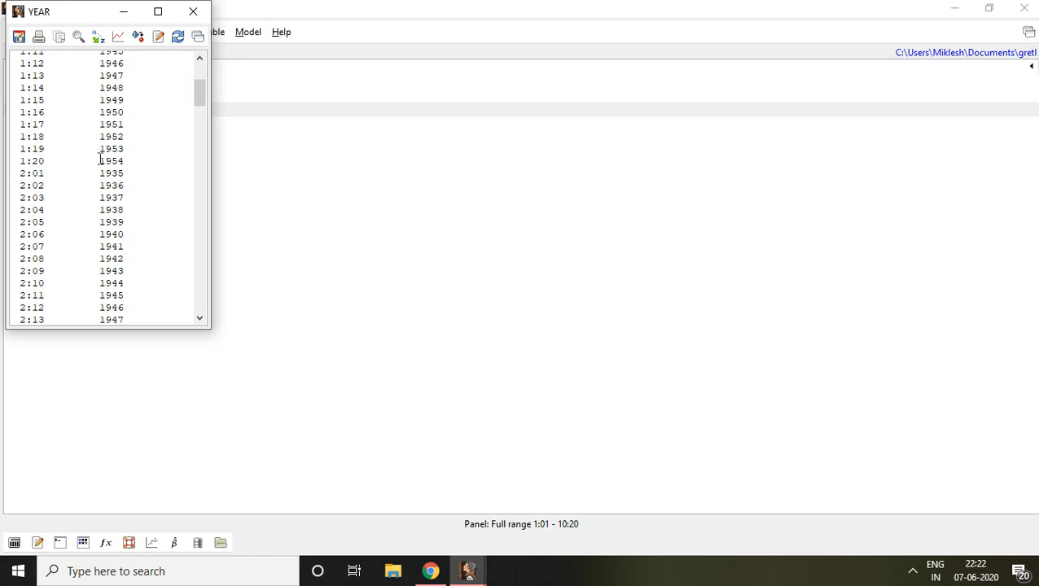
pyautogui.doubleClick(111, 162)
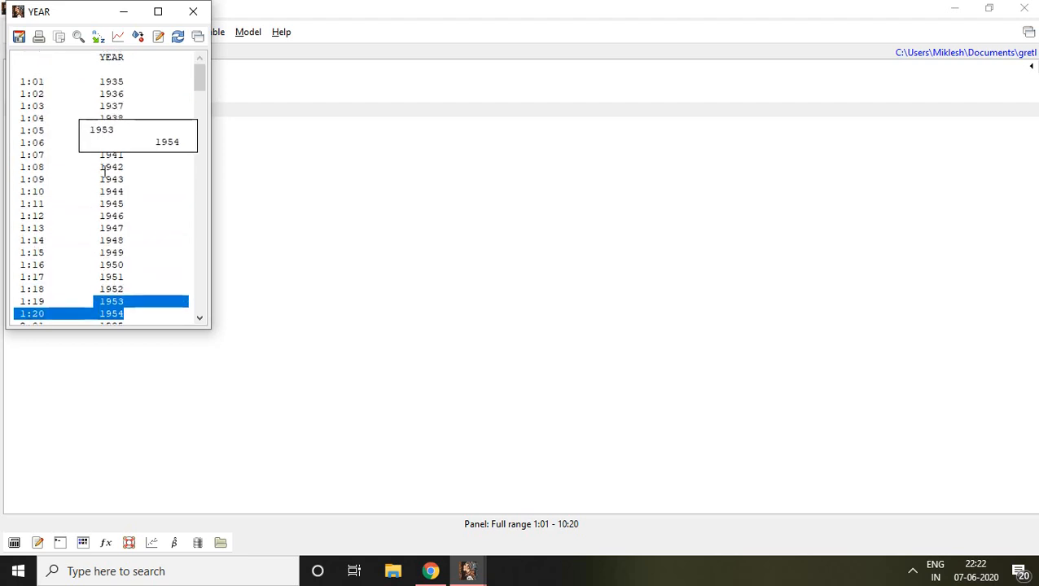
pyautogui.scroll(-3)
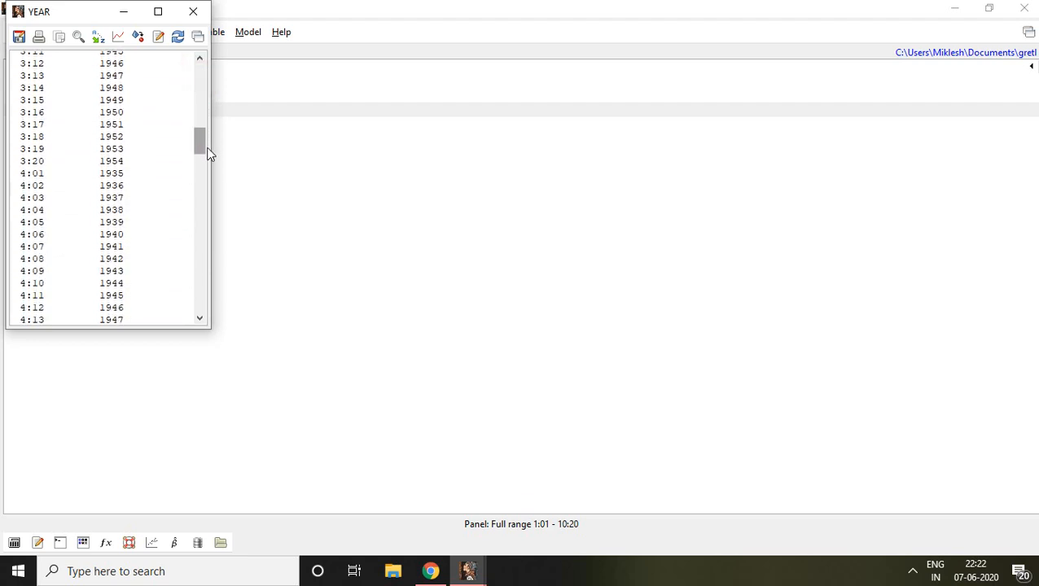
pyautogui.moveTo(202, 150); pyautogui.dragTo(202, 306)
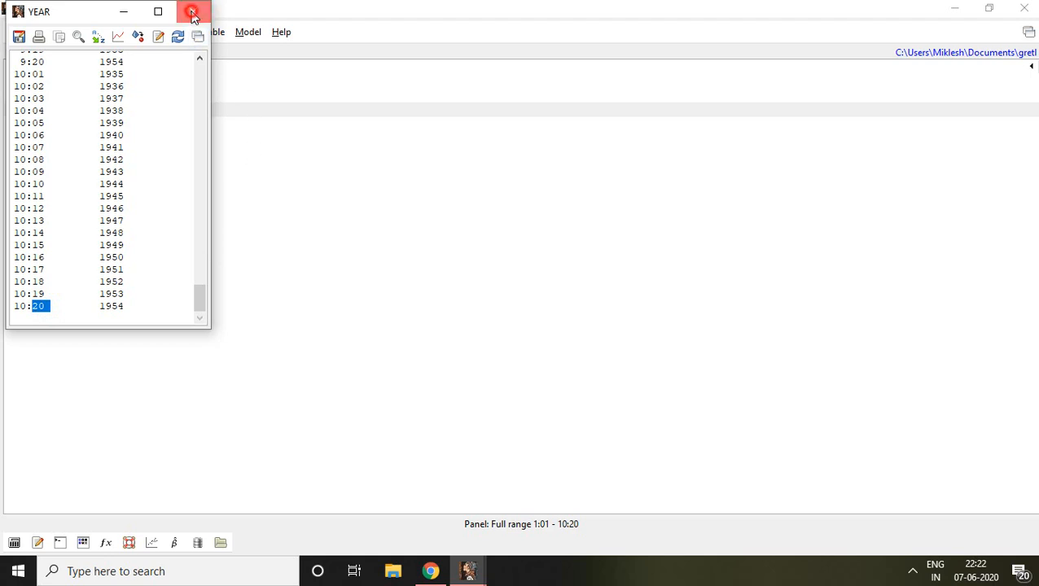
pyautogui.click(193, 10)
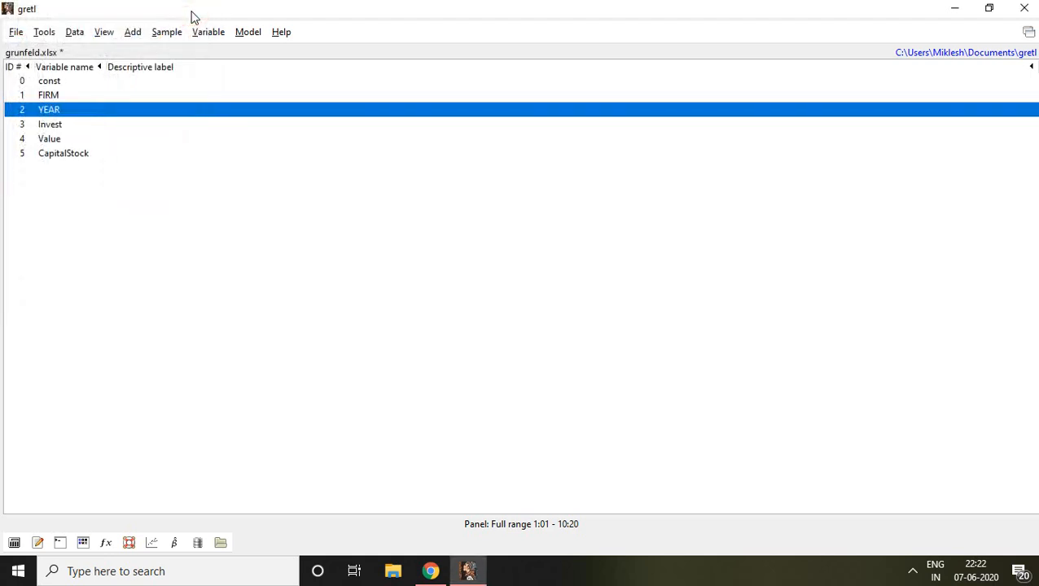